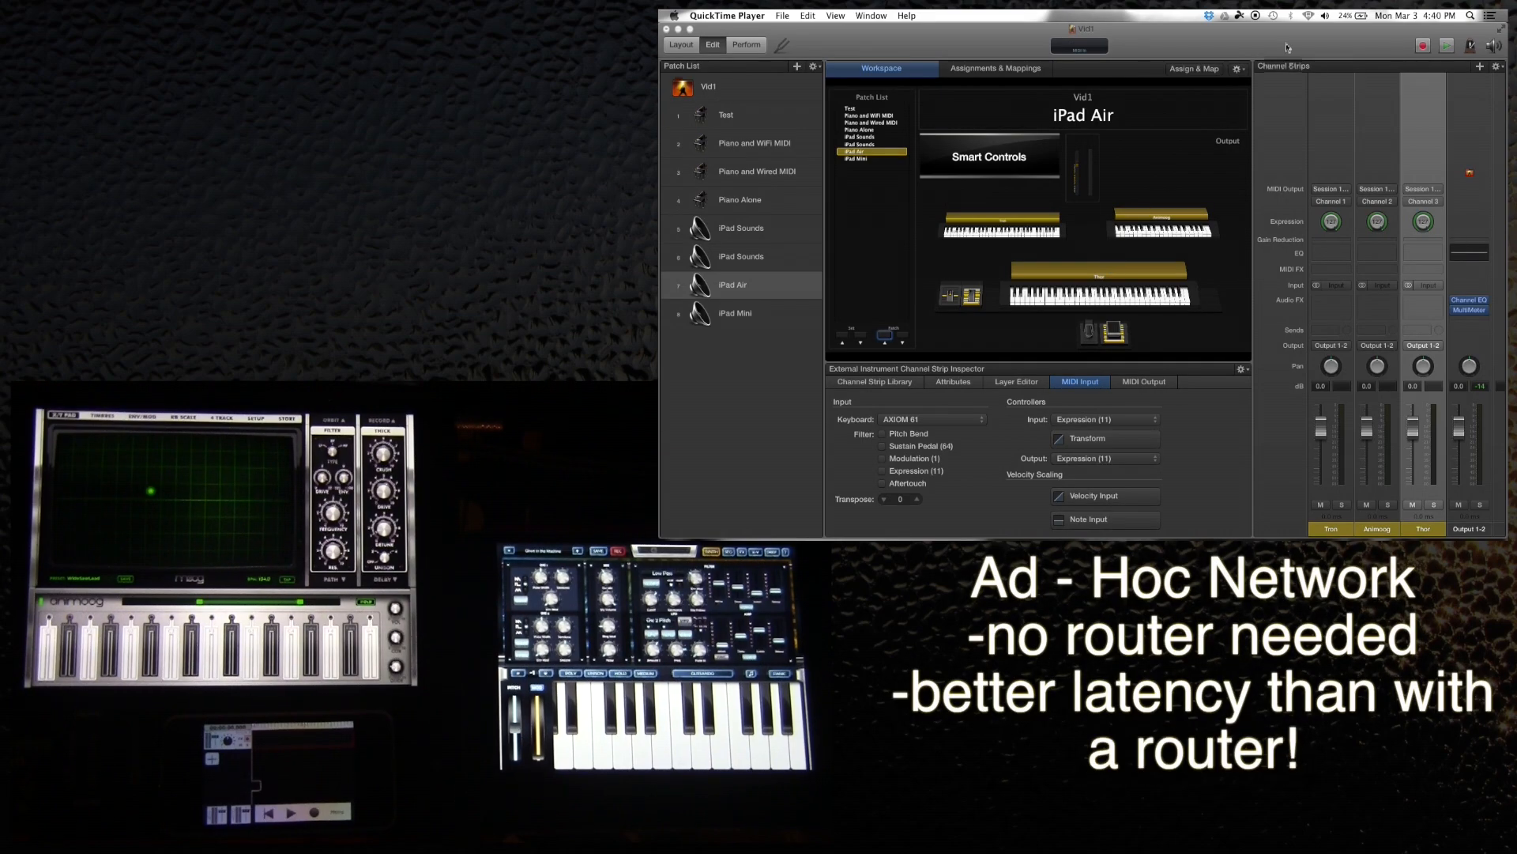
# Check which wireless network the Mac is connected to
pyautogui.click(1309, 15)
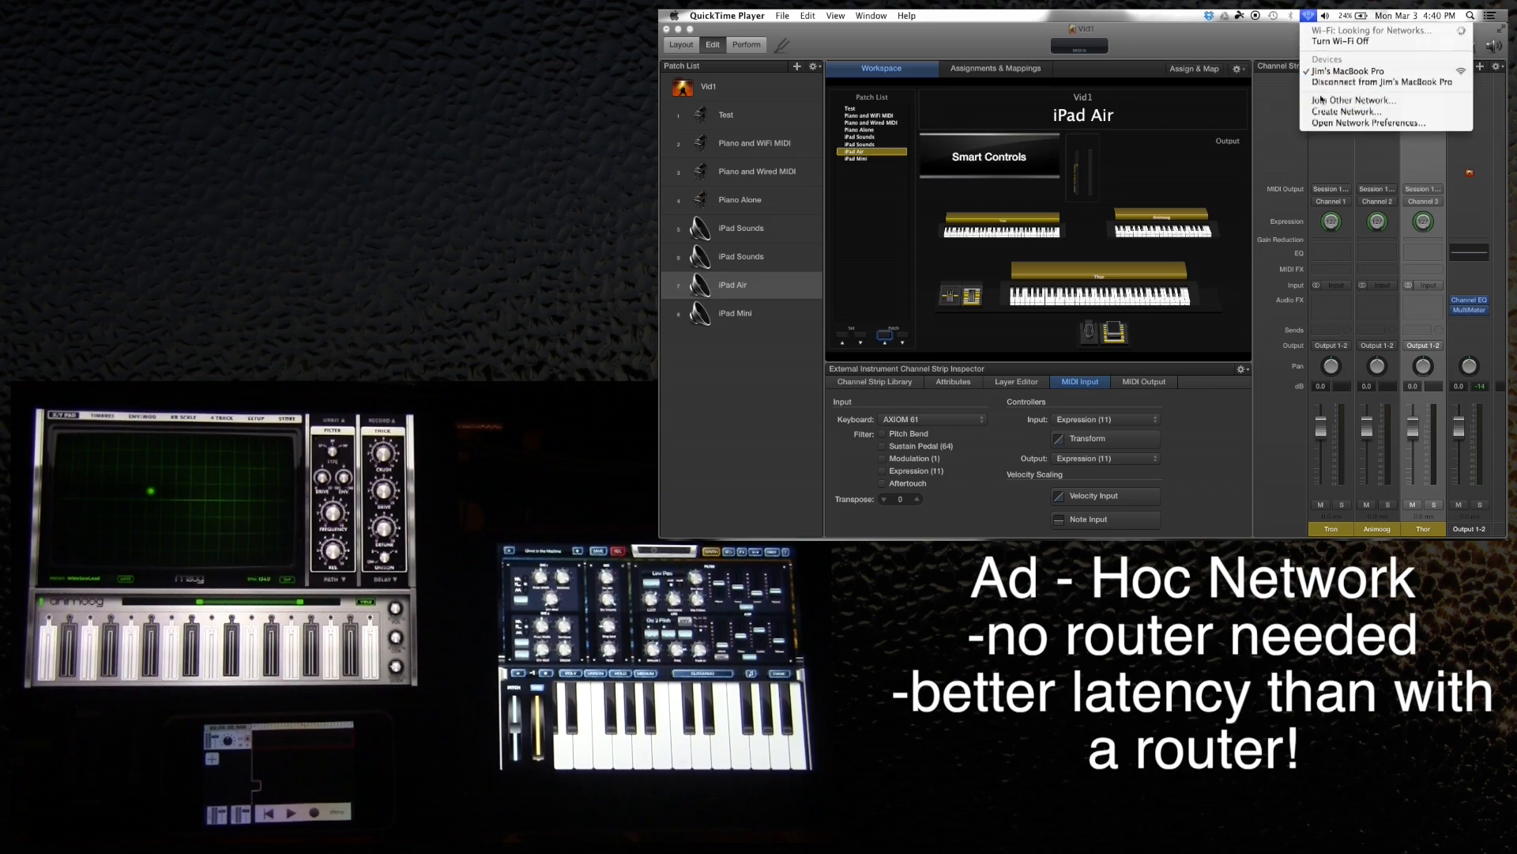
pyautogui.moveTo(1346, 111)
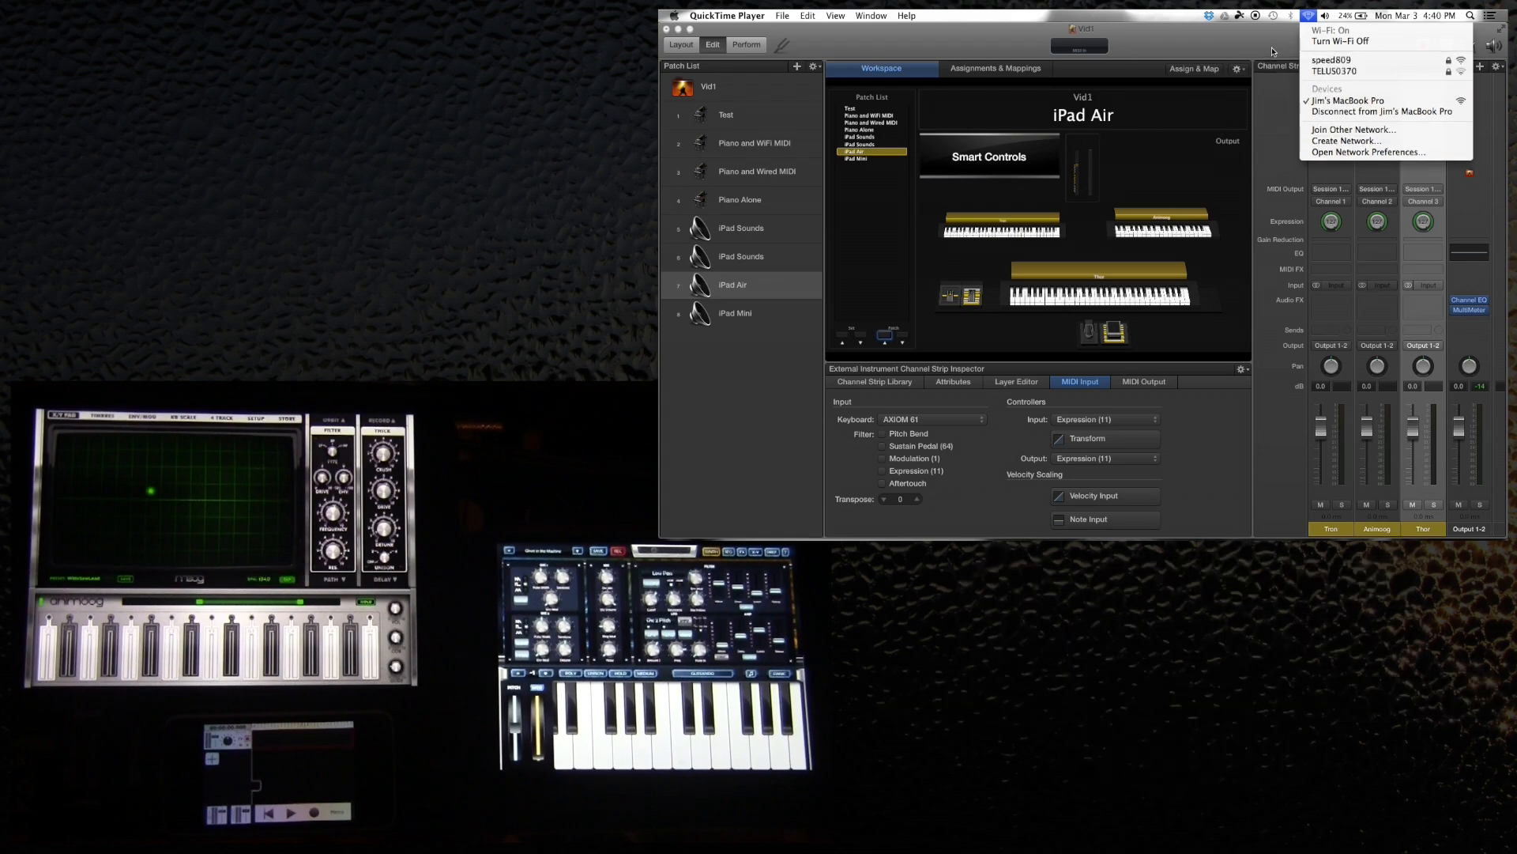
pyautogui.click(1272, 52)
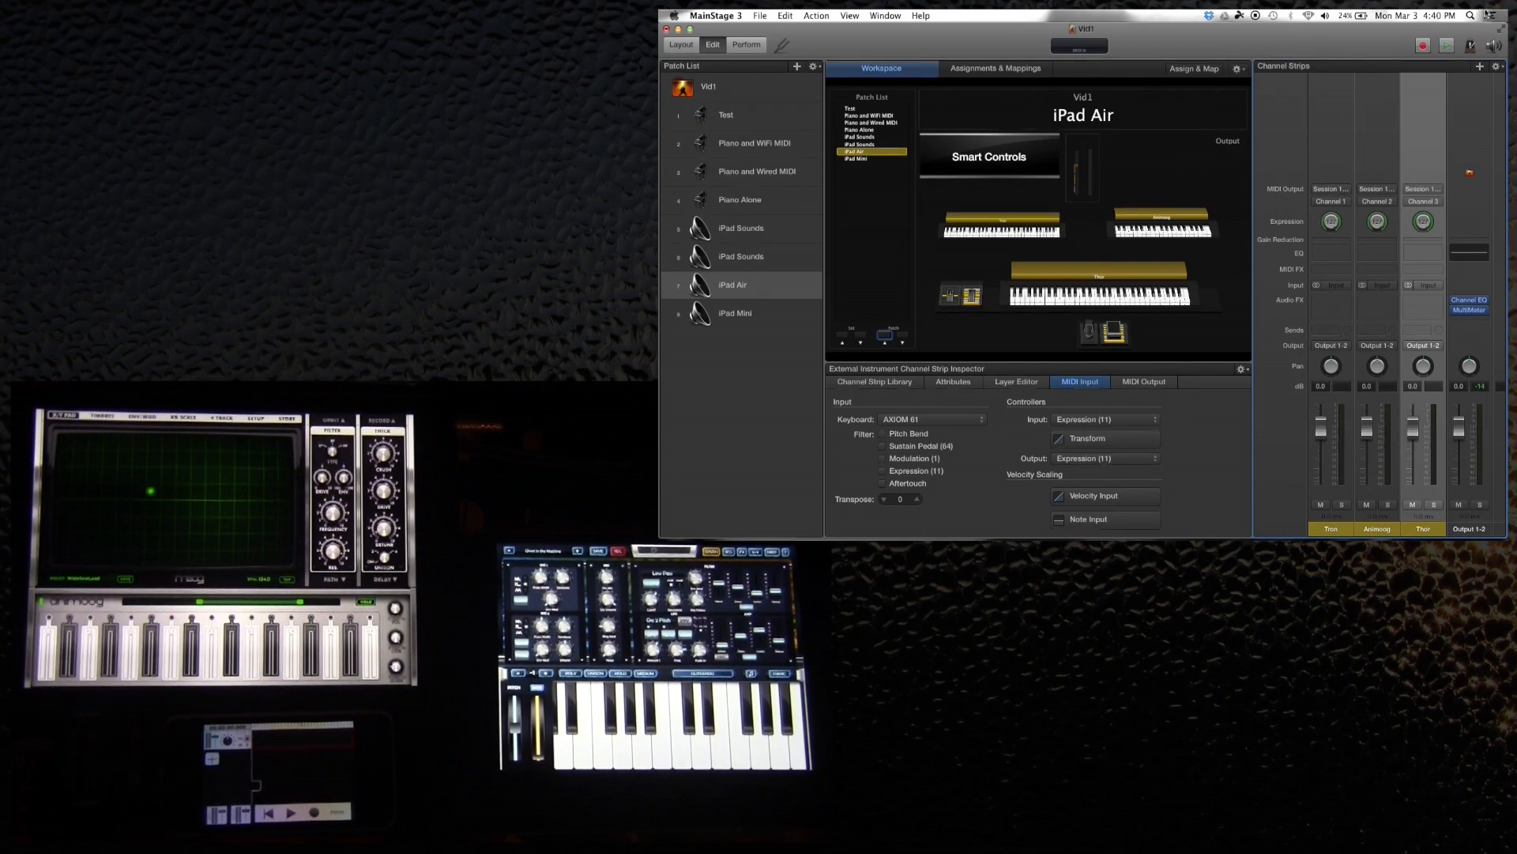
# Launch Audio MIDI Setup via a Spotlight search for 'audio'
pyautogui.click(1471, 15)
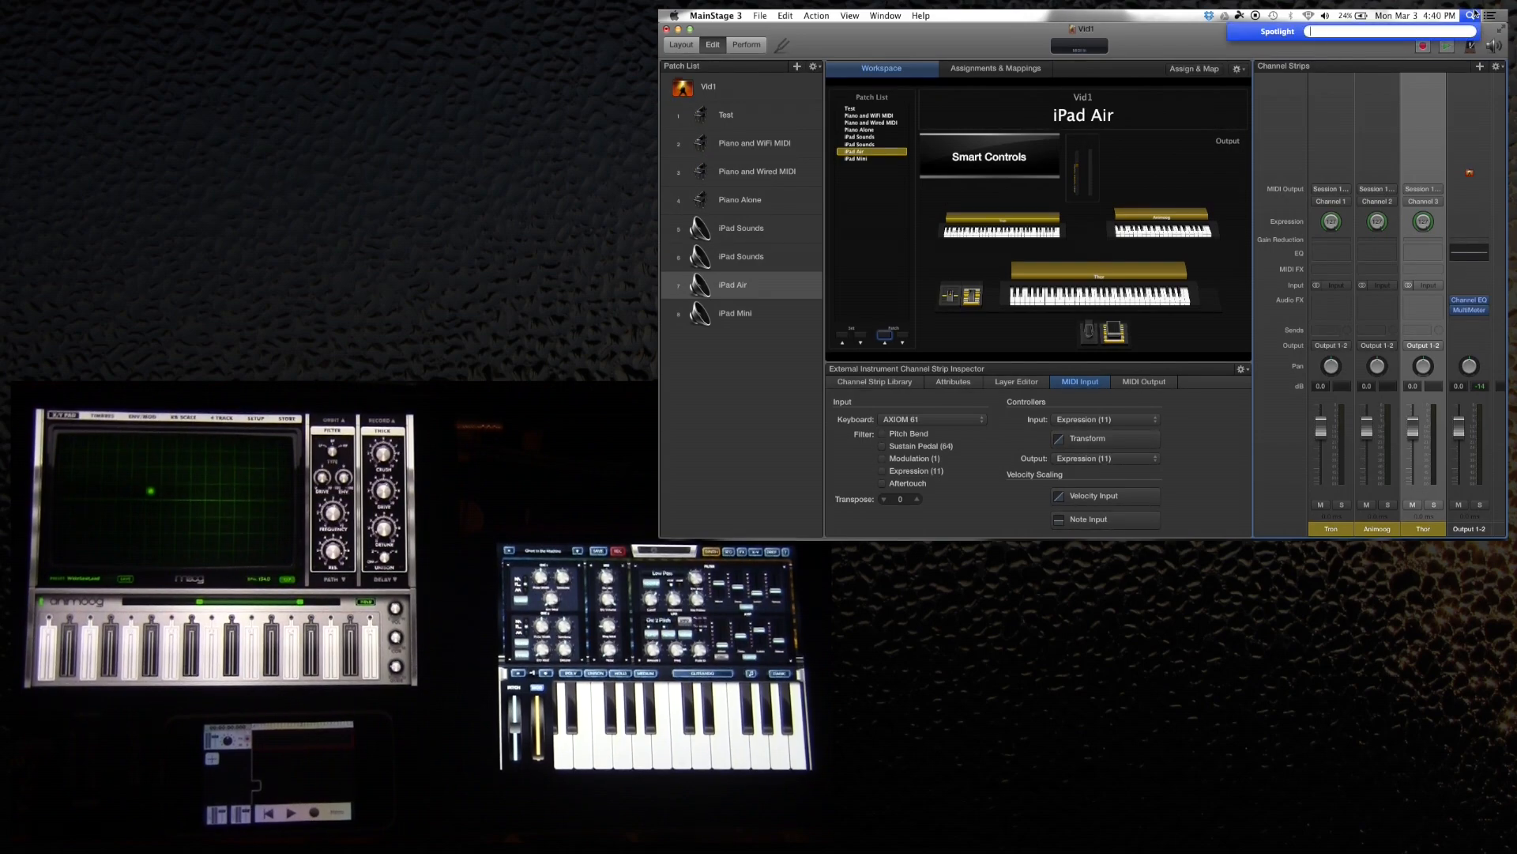
pyautogui.write('audio')
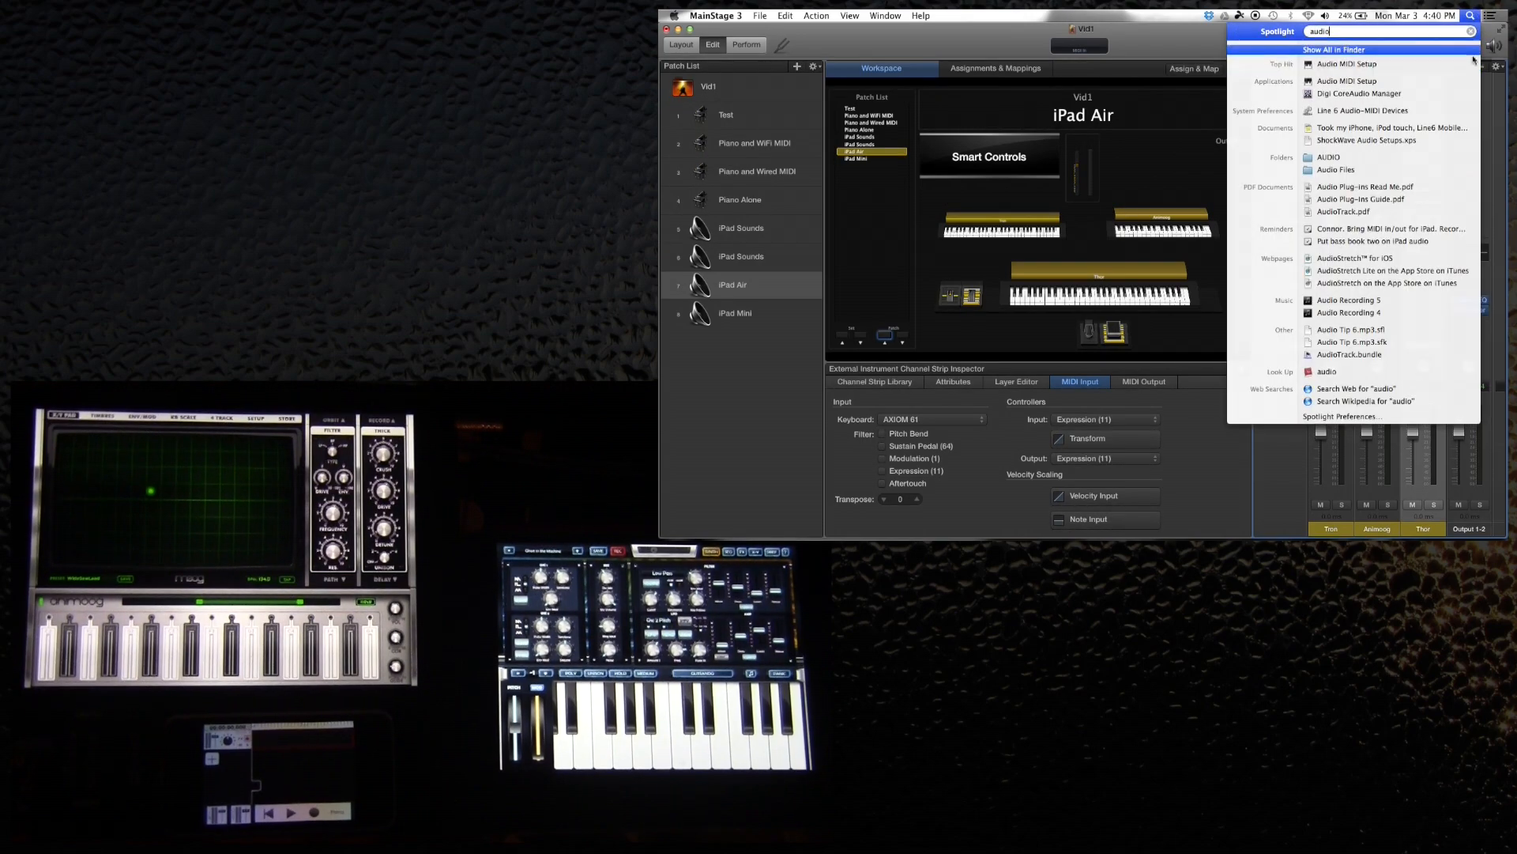
pyautogui.click(1347, 64)
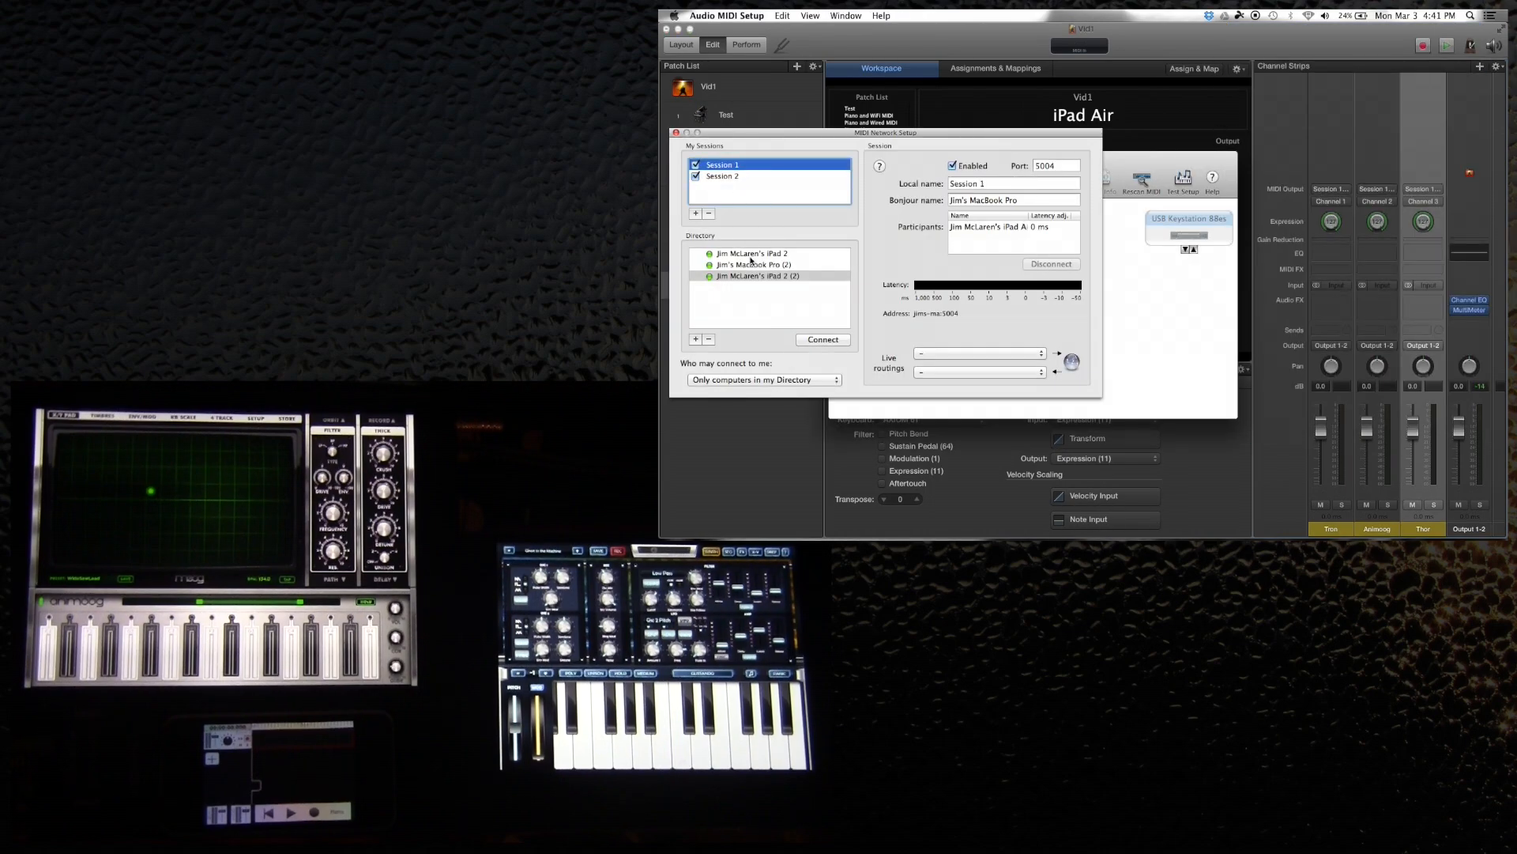
# Review the iPad participants of Session 1 and Session 2 in MIDI Network Setup
pyautogui.click(754, 253)
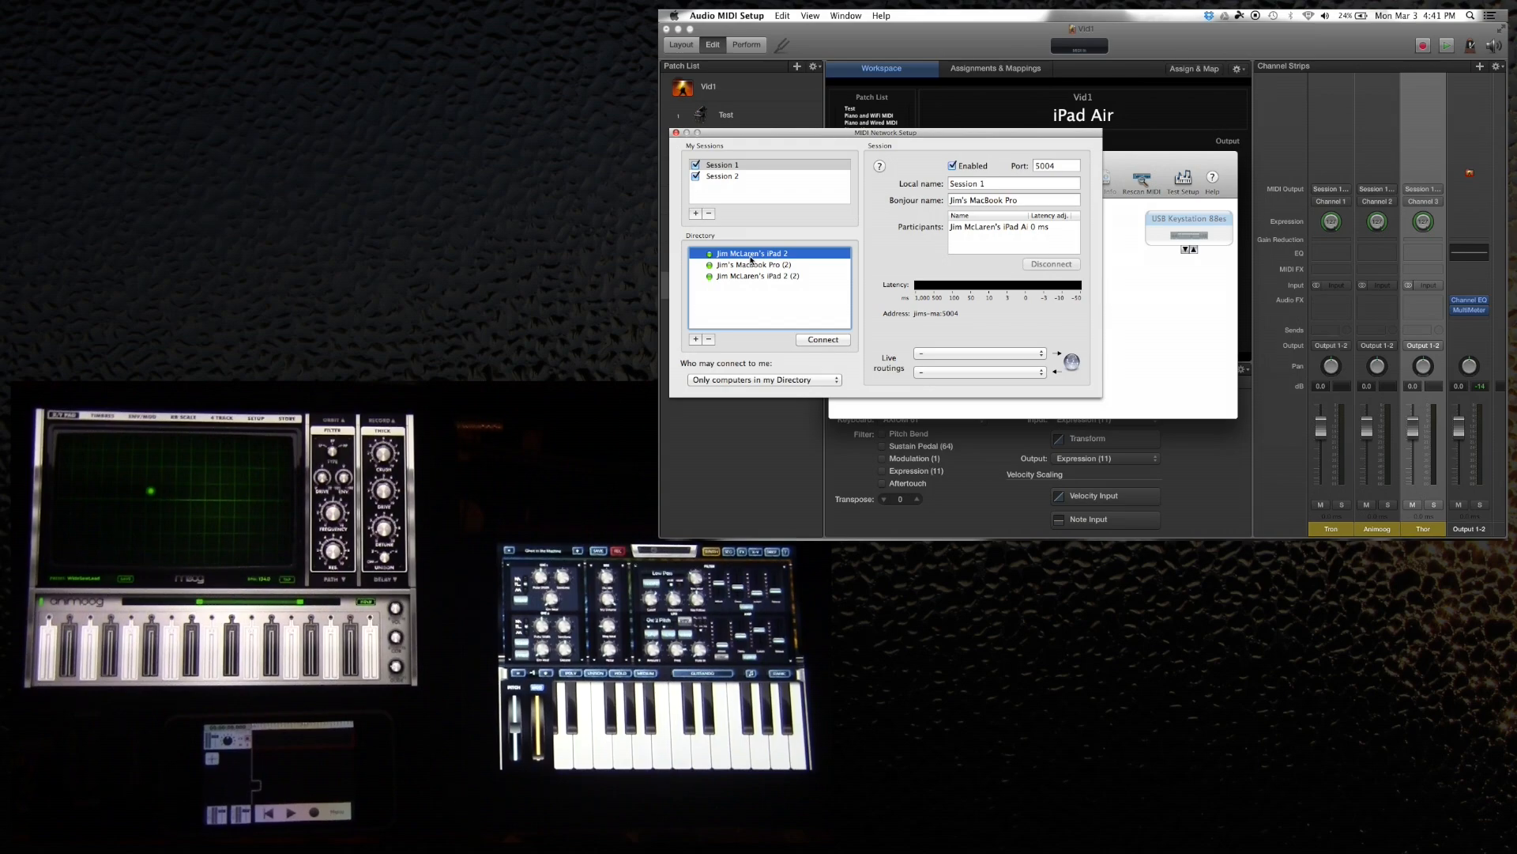
pyautogui.moveTo(754, 215)
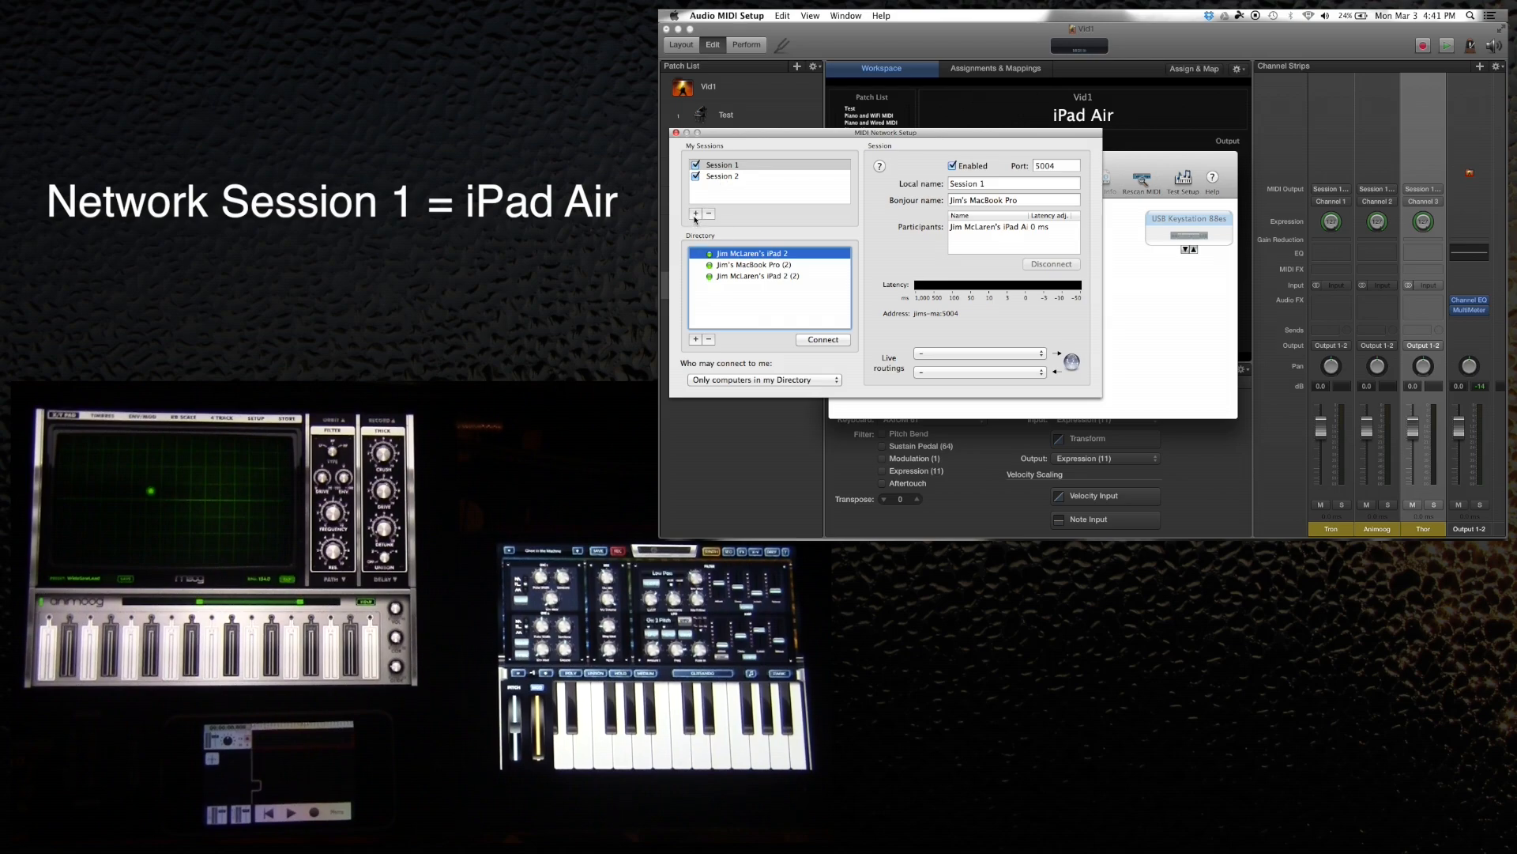
pyautogui.click(724, 176)
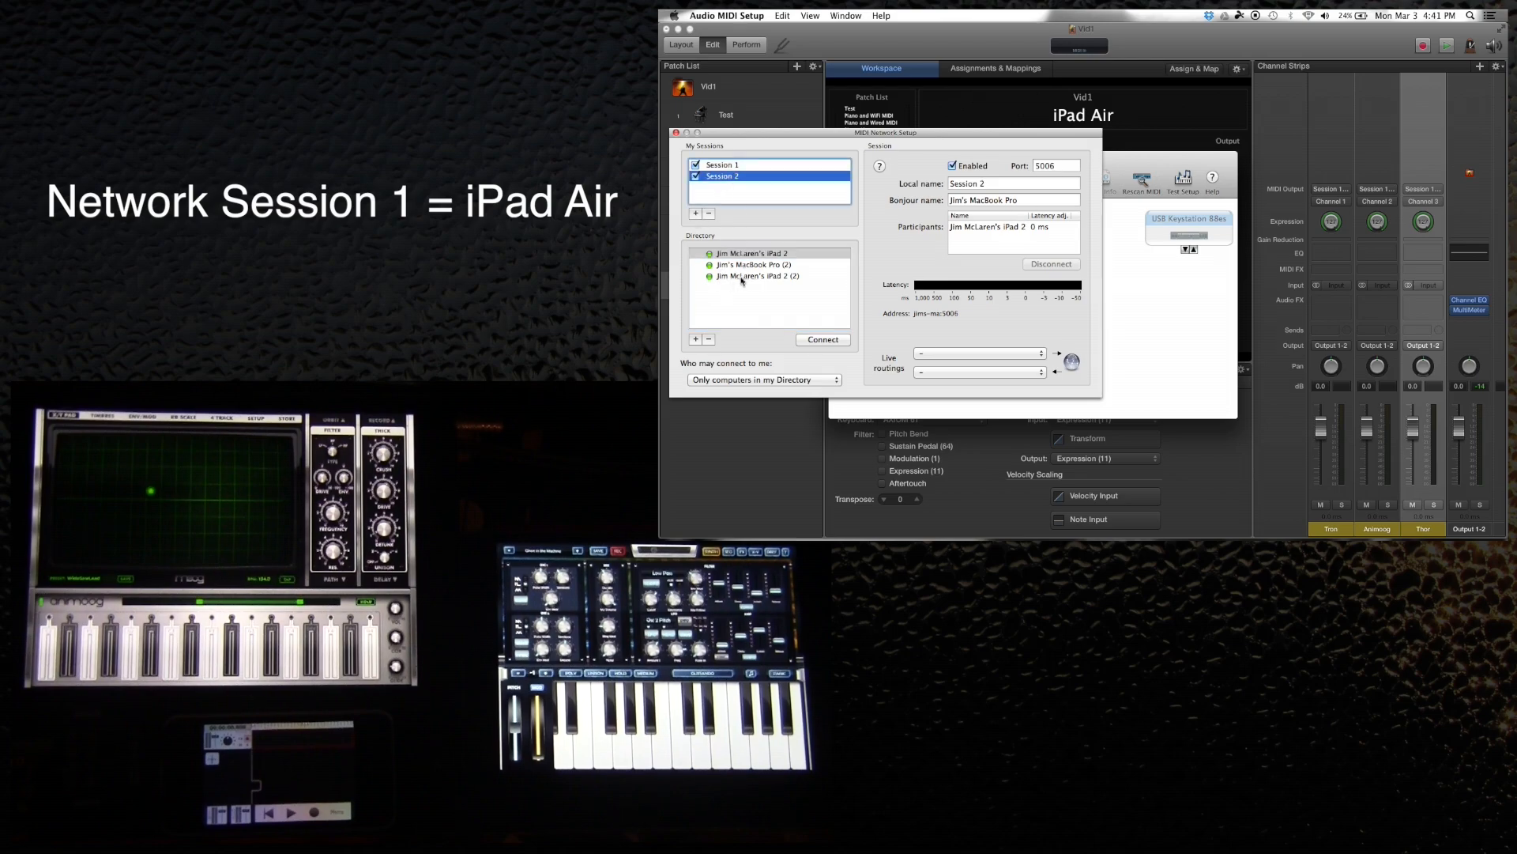
pyautogui.click(758, 276)
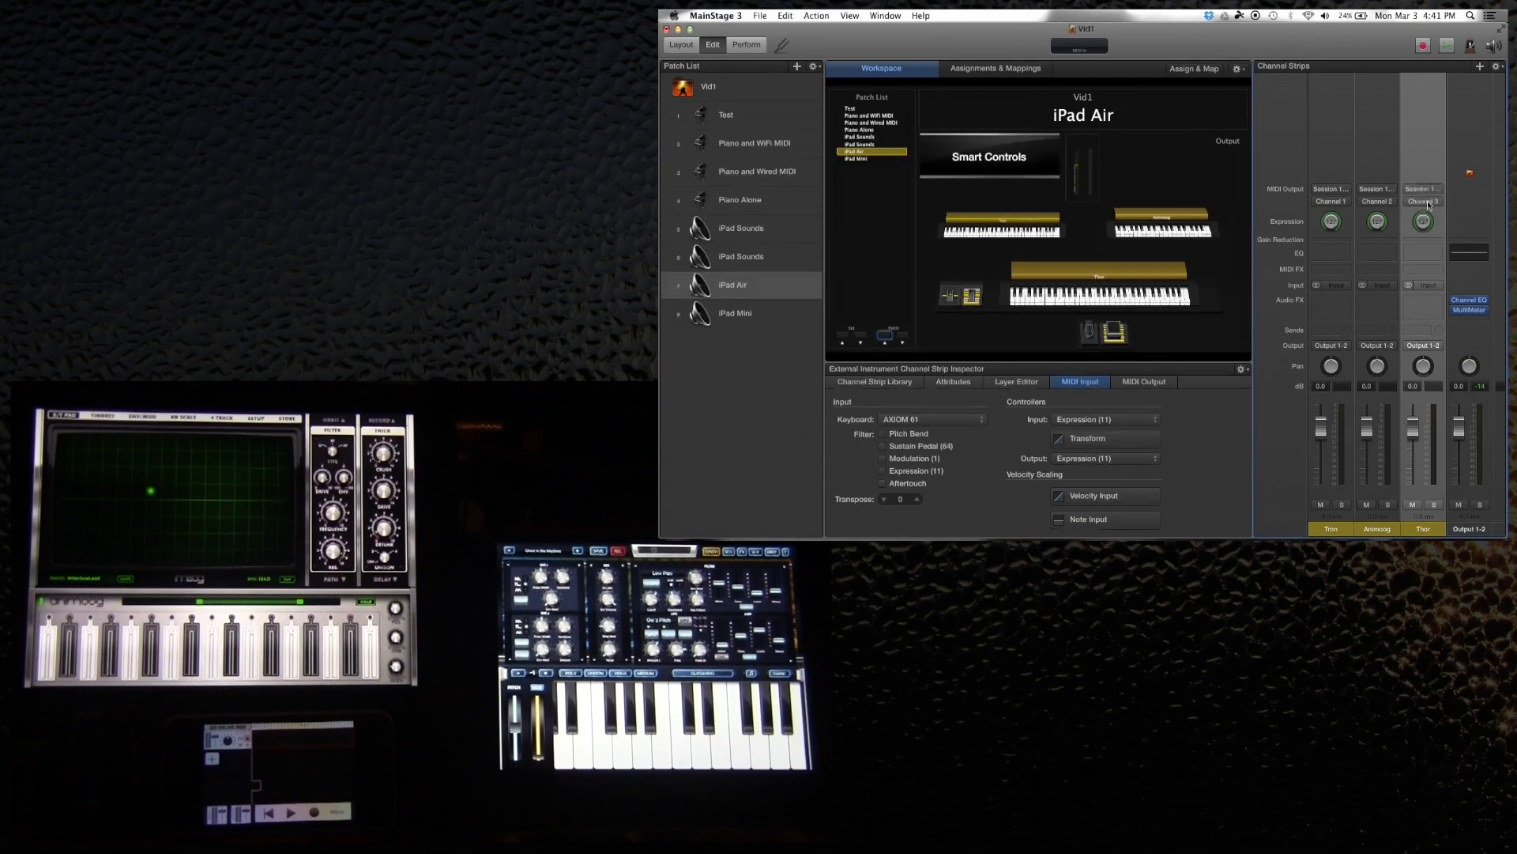
pyautogui.click(1422, 189)
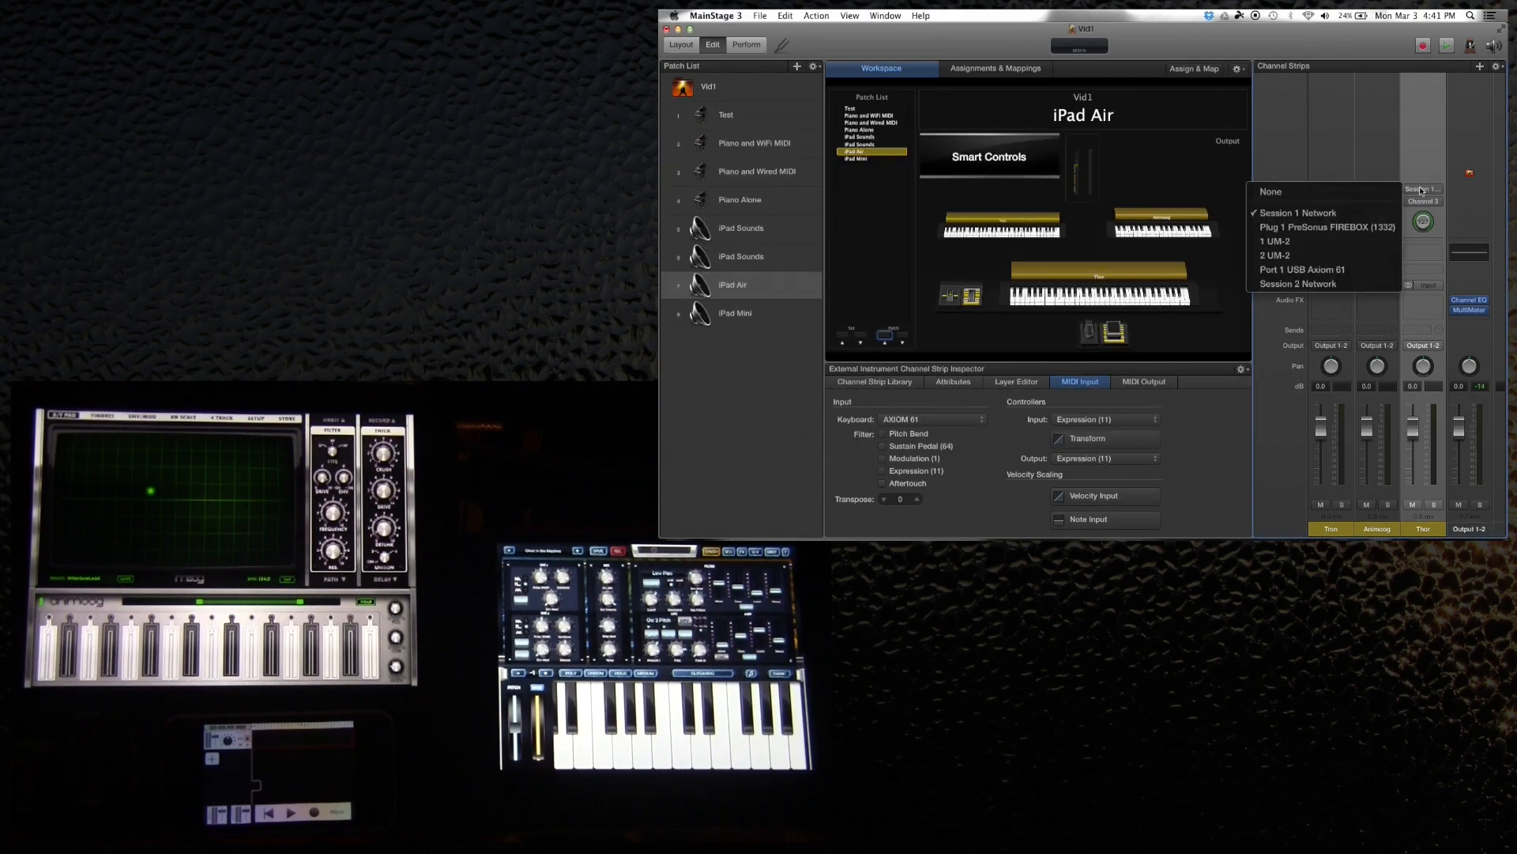
pyautogui.moveTo(1275, 255)
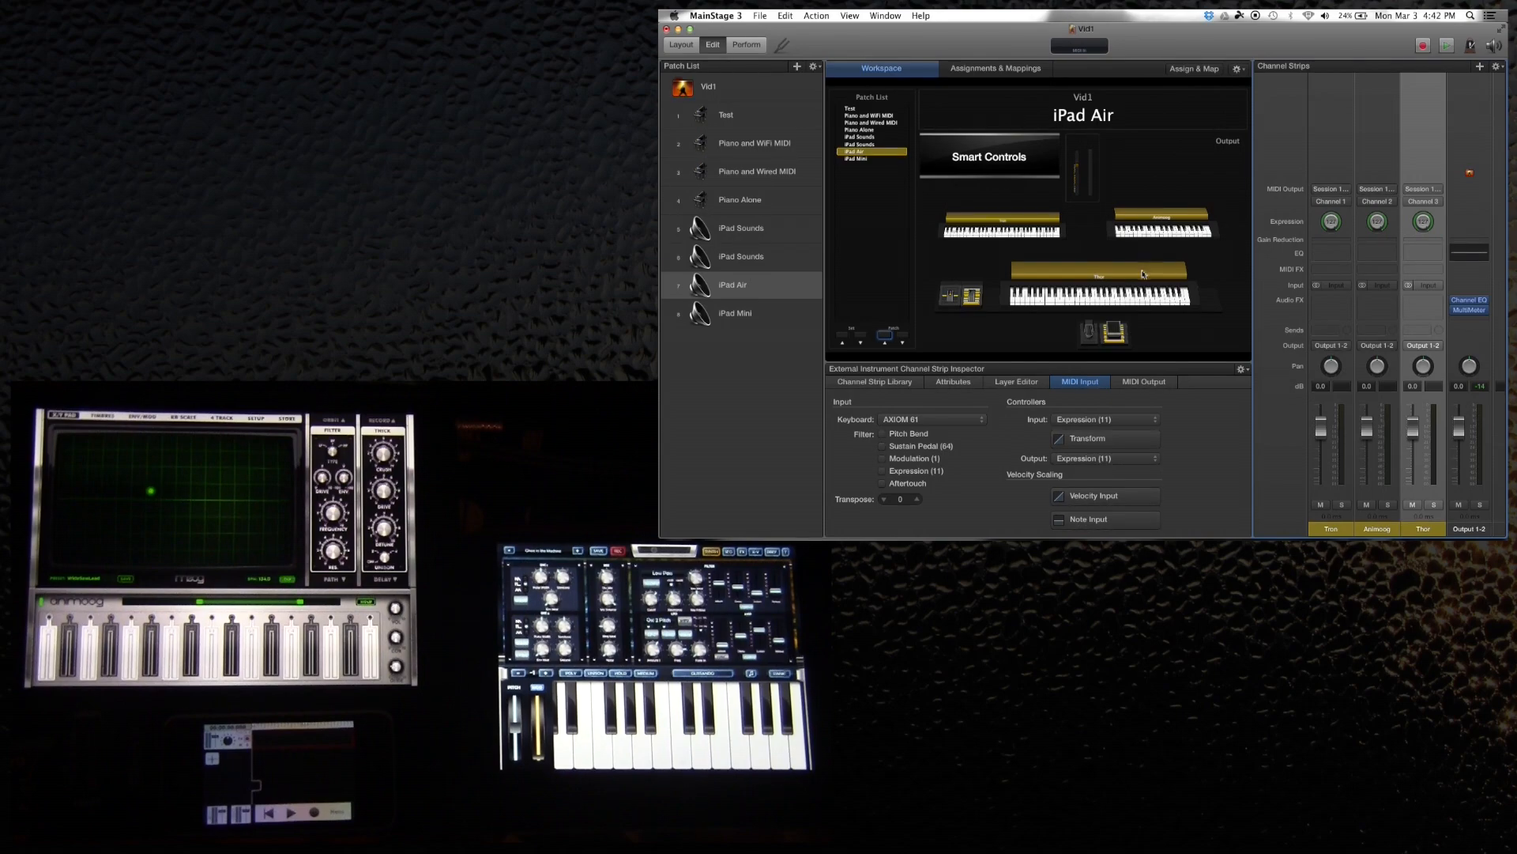
pyautogui.click(1097, 293)
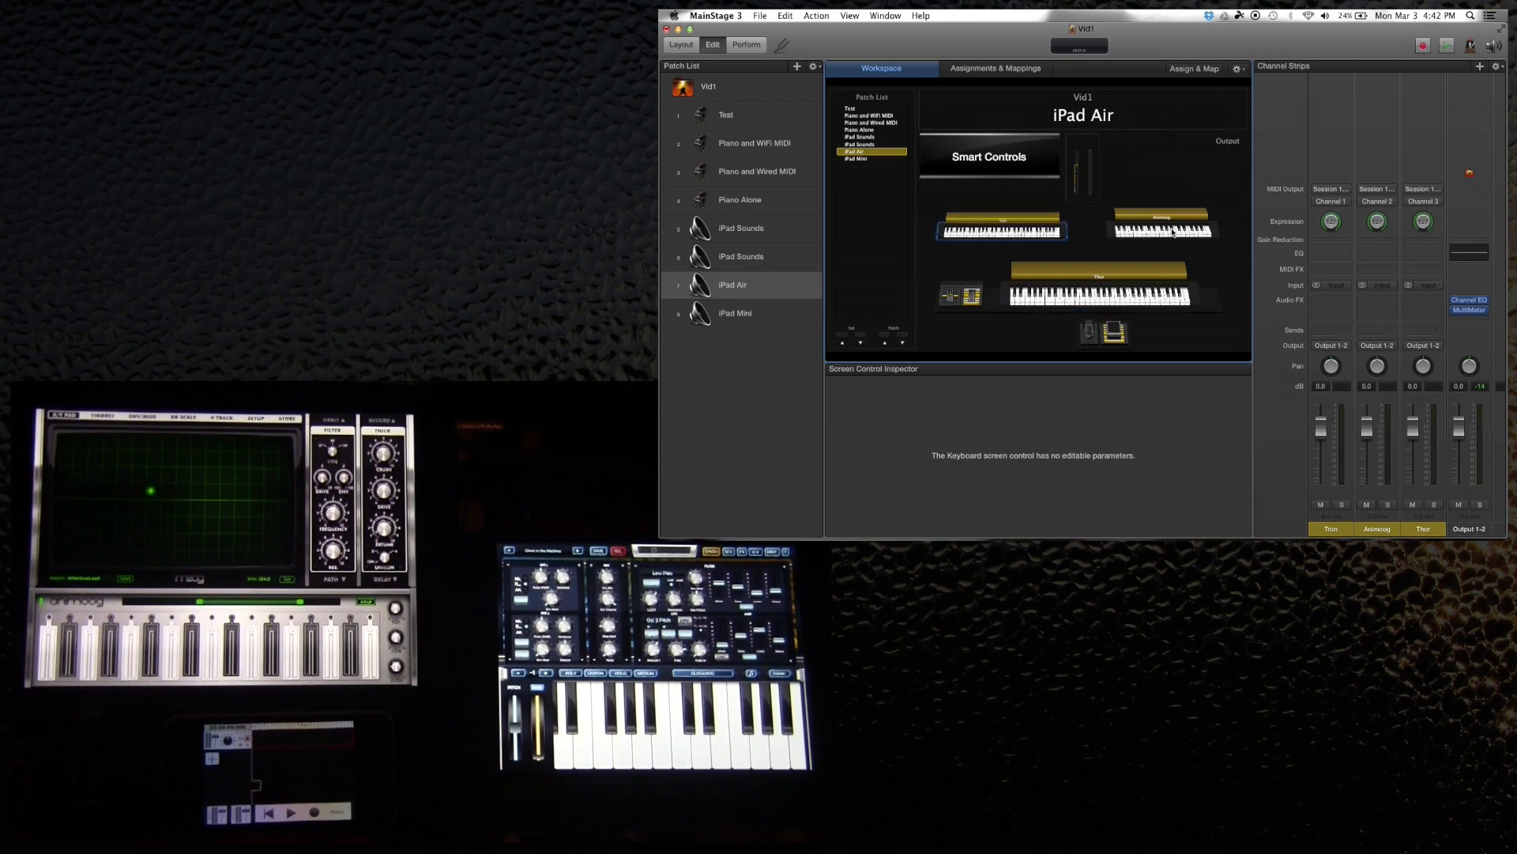
pyautogui.click(1161, 229)
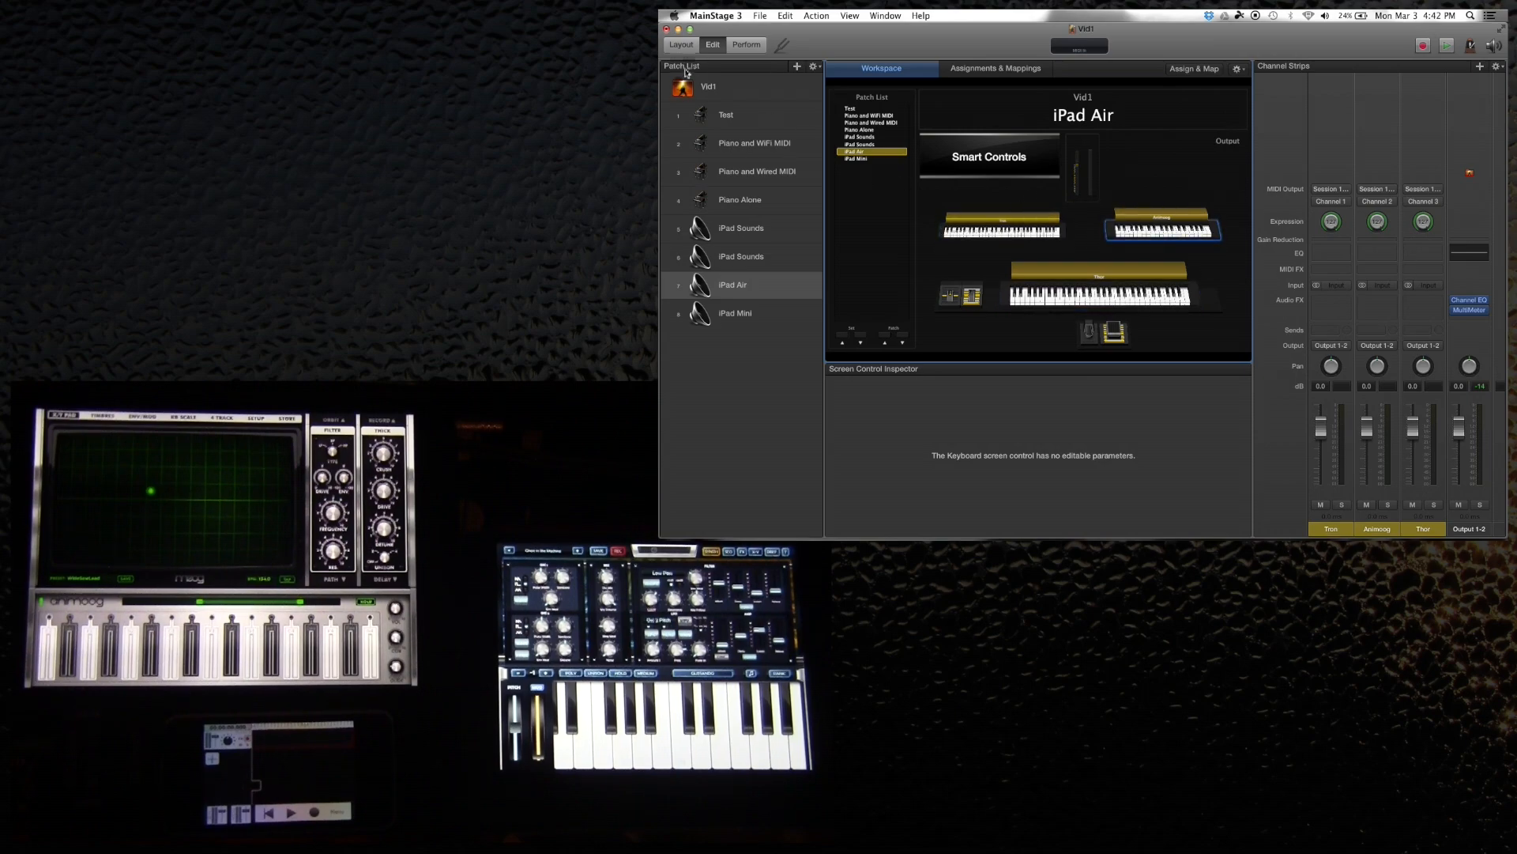
pyautogui.click(680, 44)
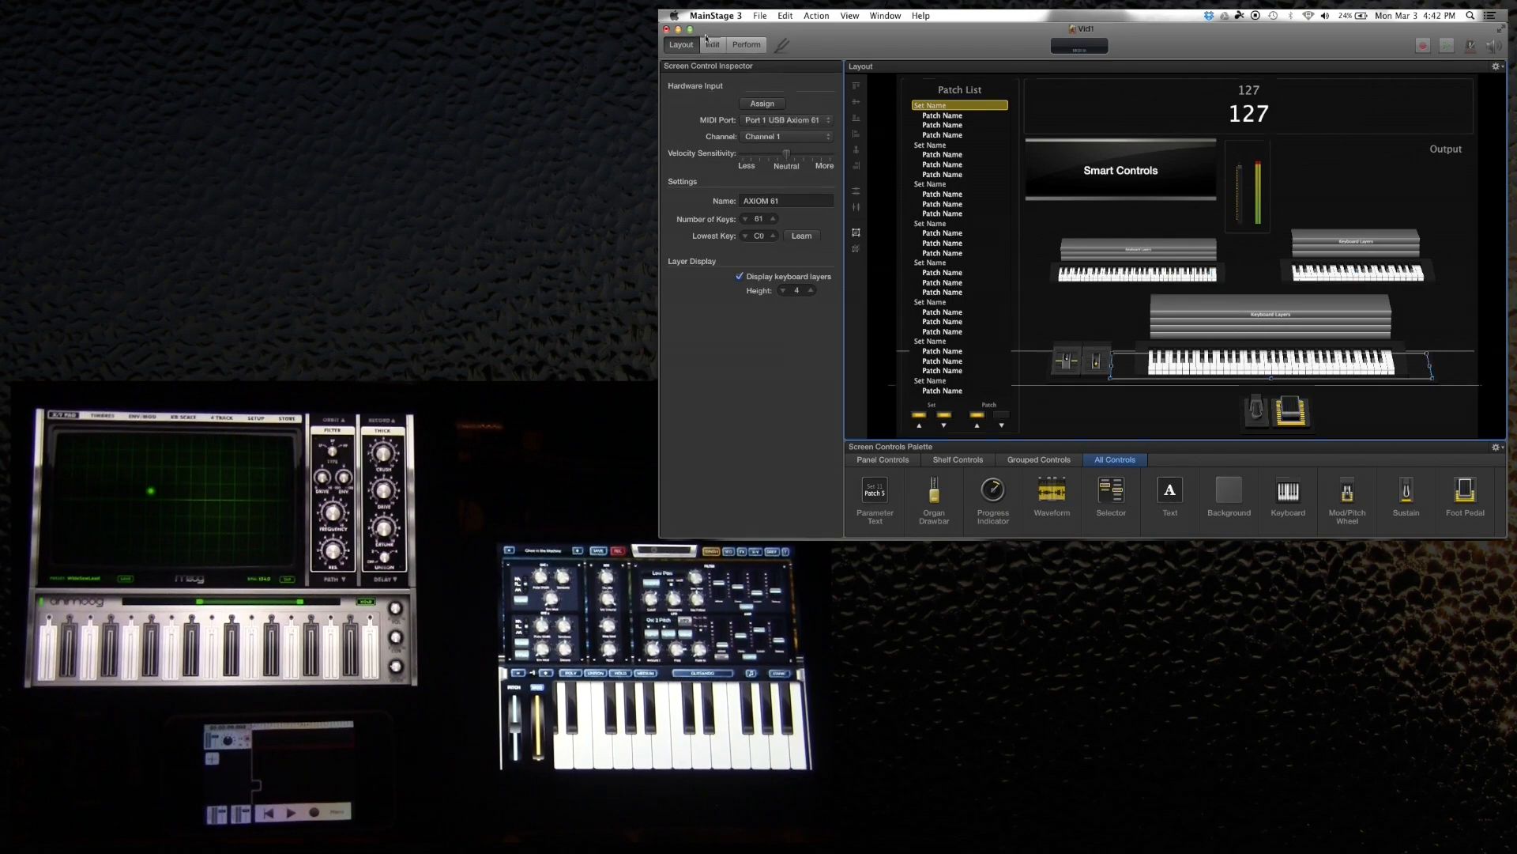
pyautogui.click(712, 44)
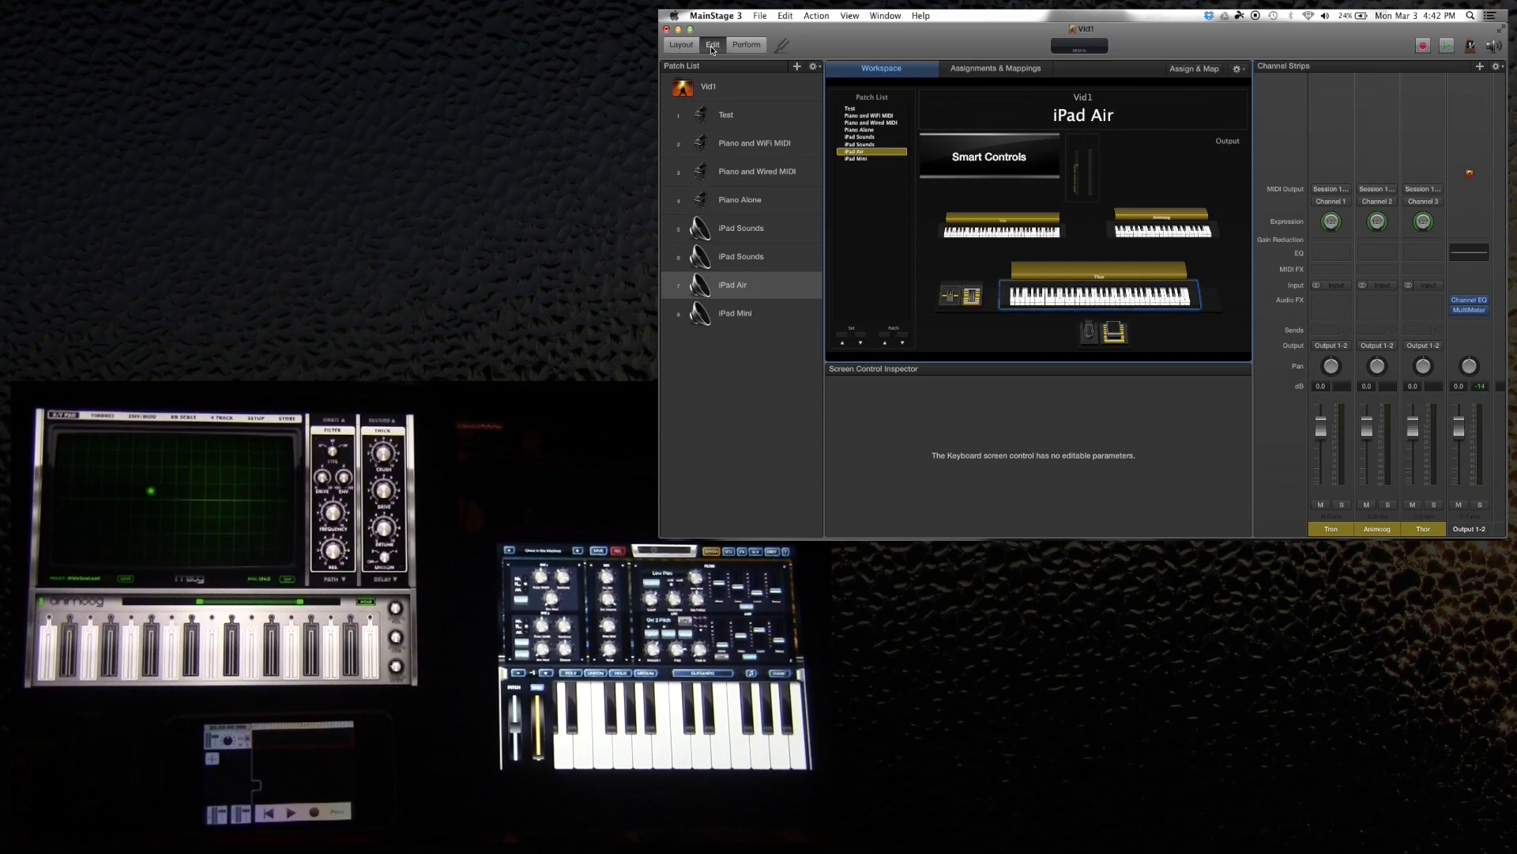
pyautogui.moveTo(772, 254)
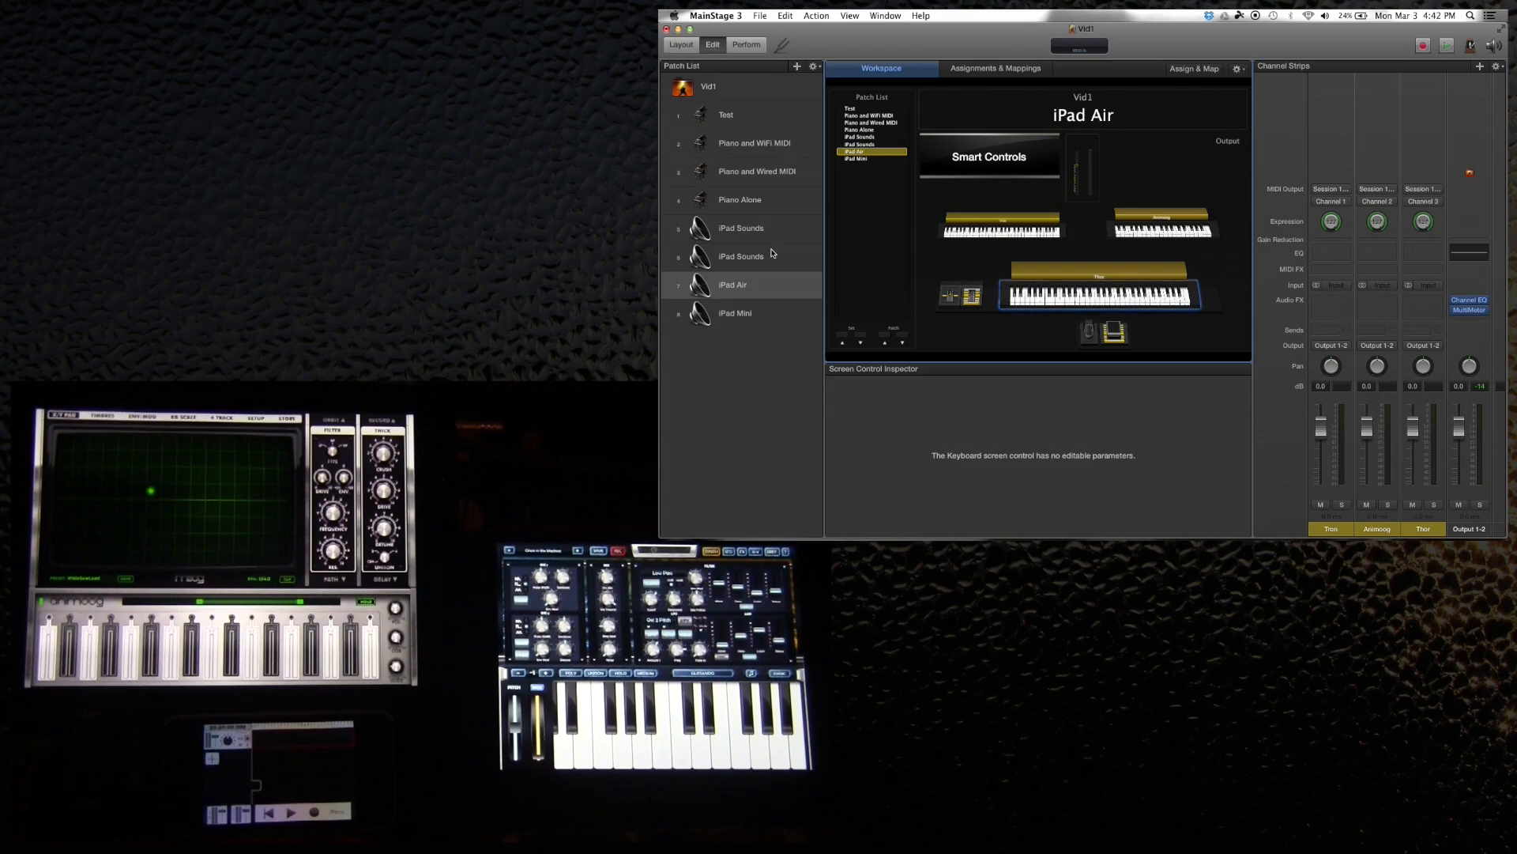
pyautogui.moveTo(1061, 165)
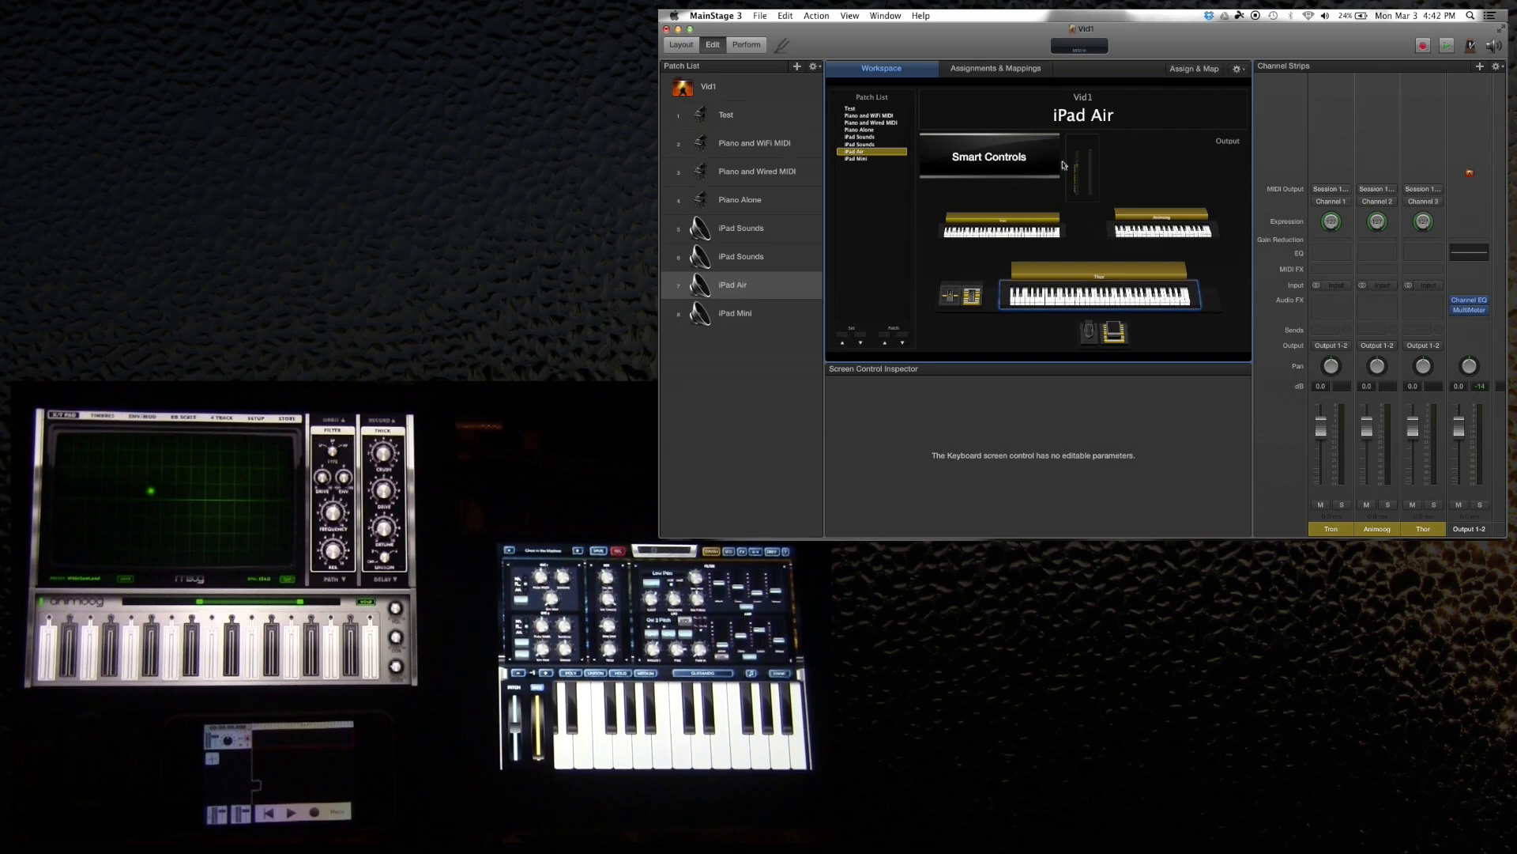
# Confirm the first channel strip of the iPad Air patch stays on its MIDI channel
pyautogui.click(1096, 294)
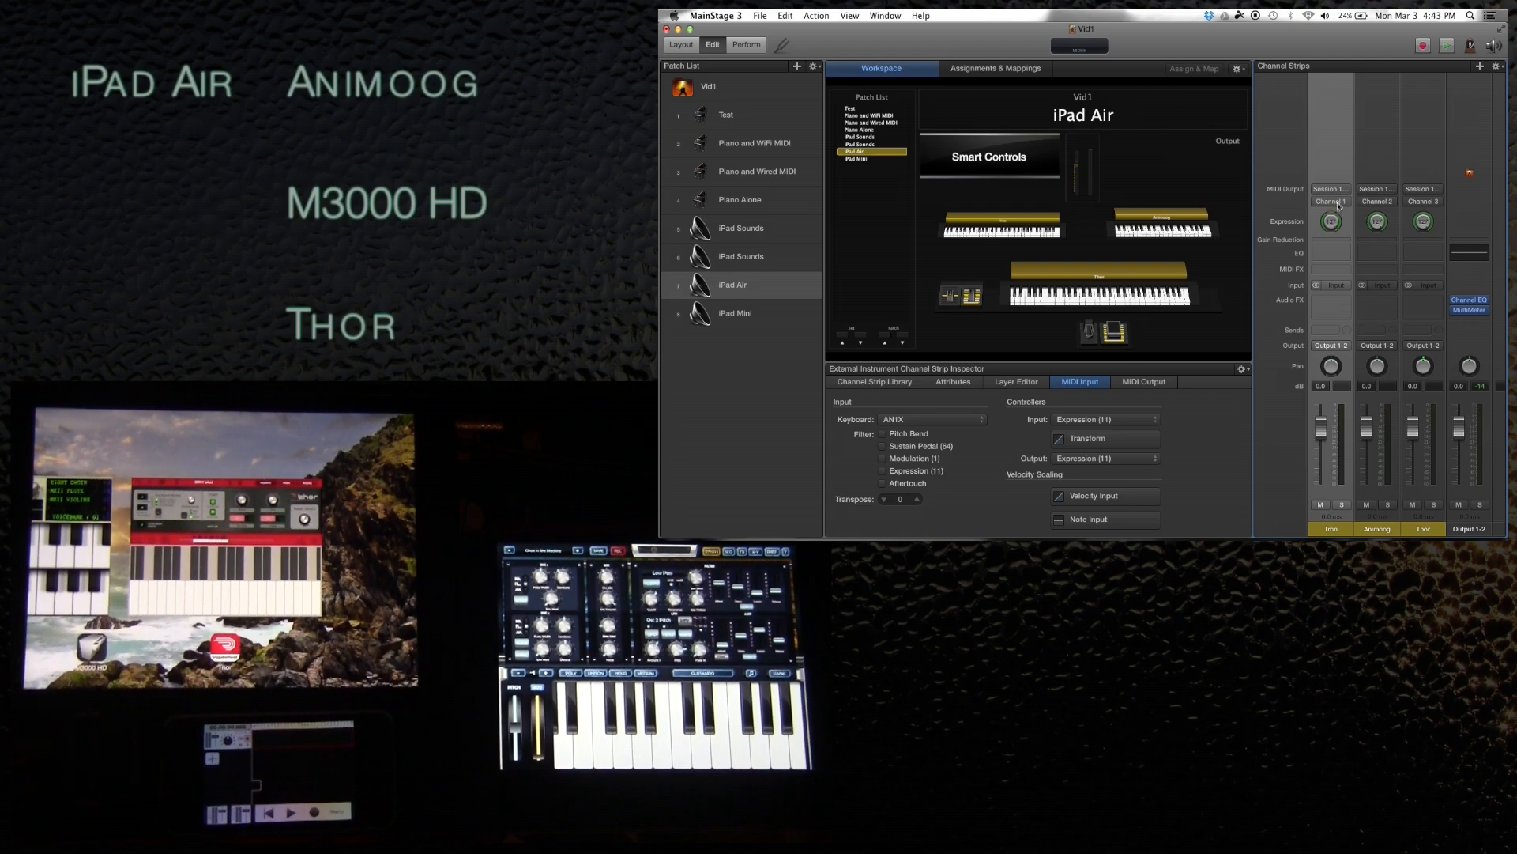
pyautogui.click(1329, 202)
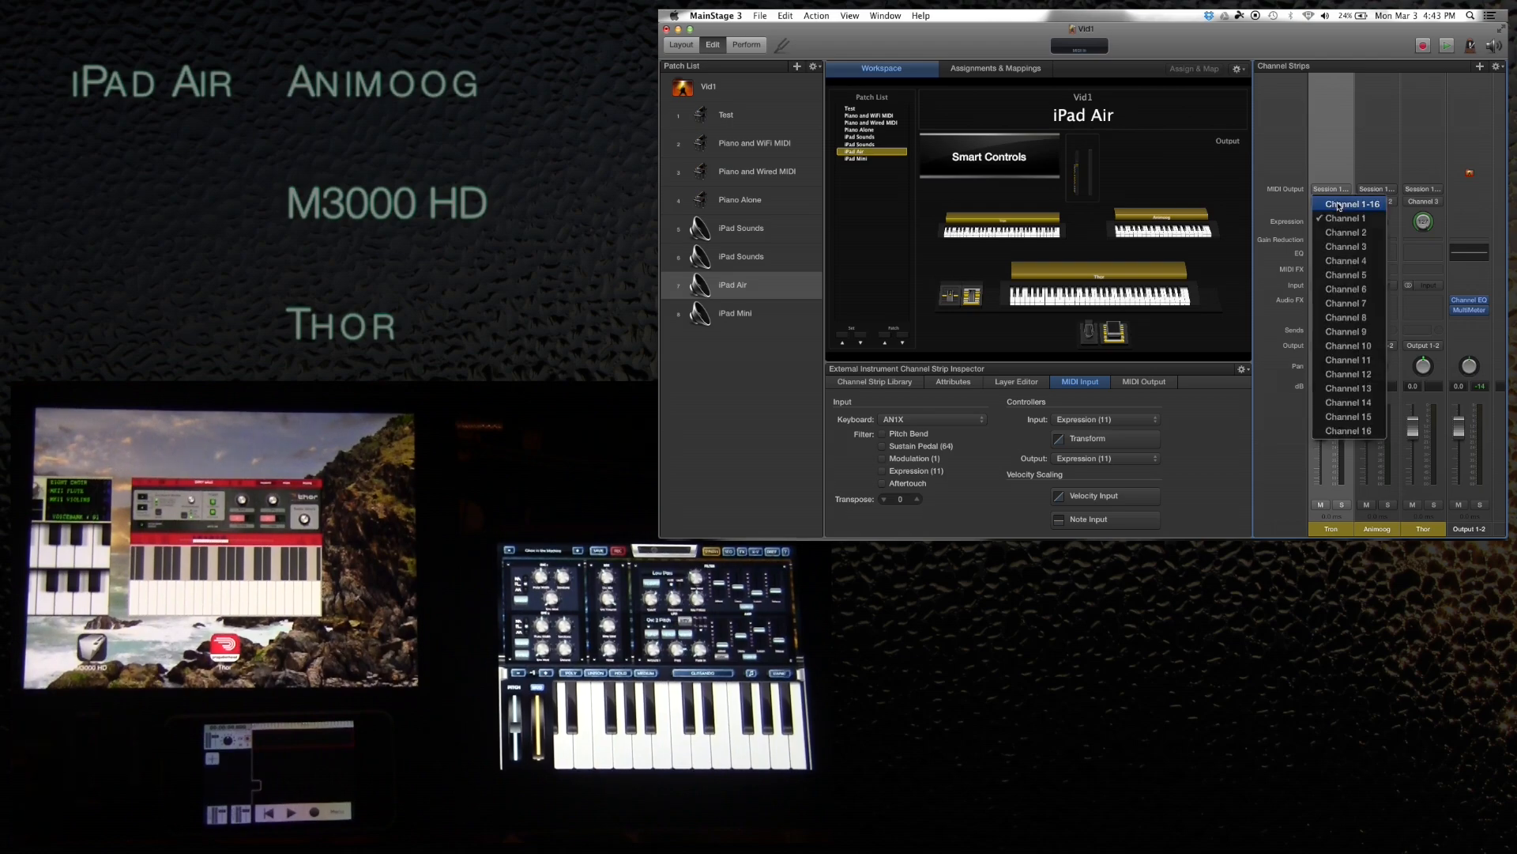
pyautogui.click(1348, 203)
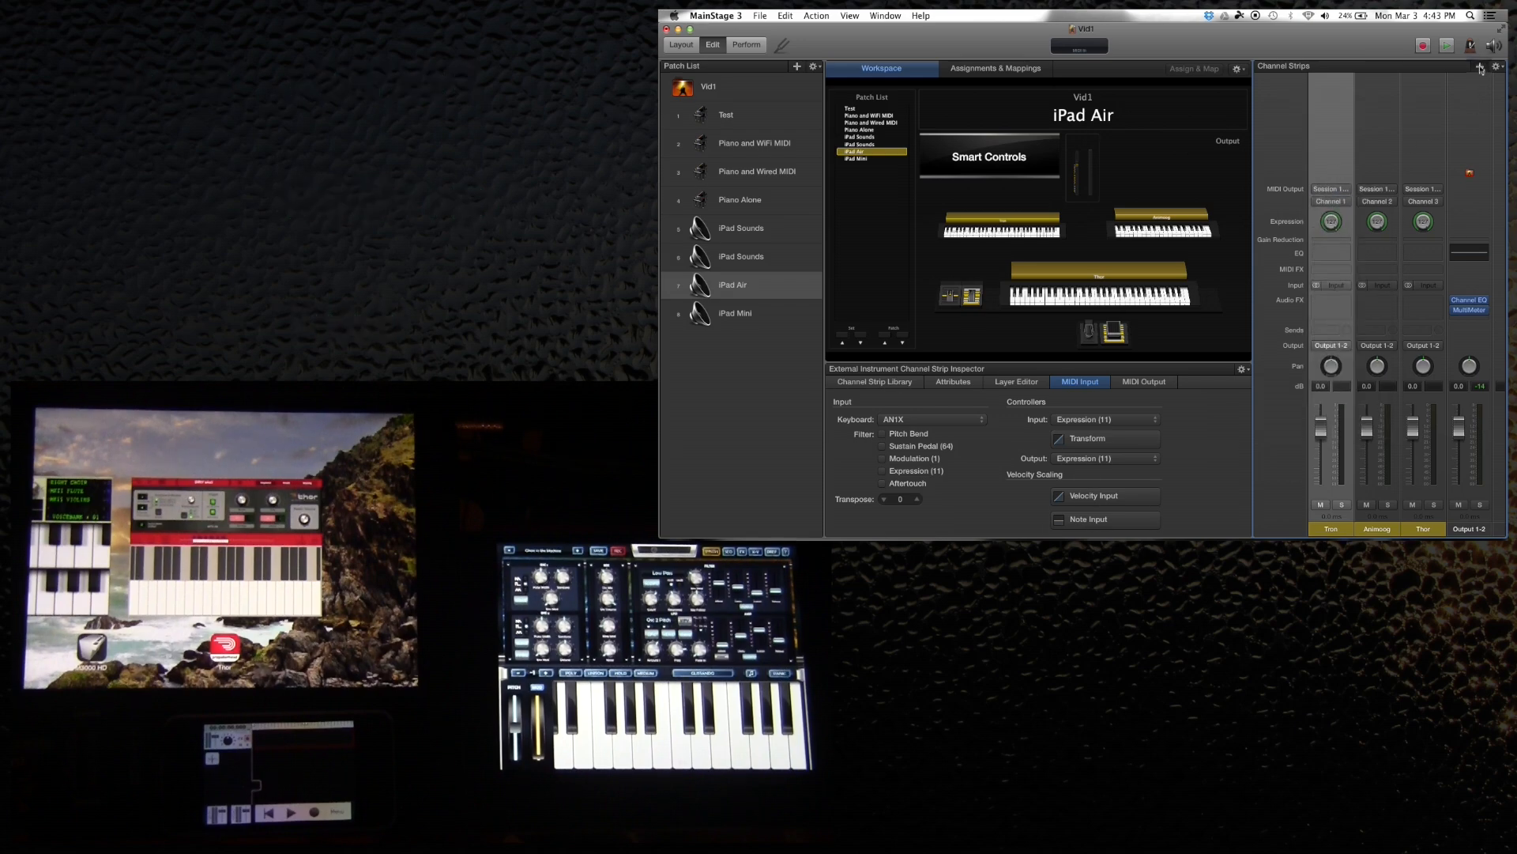
# Start a new External Instrument channel strip and review its available MIDI inputs
pyautogui.click(1479, 66)
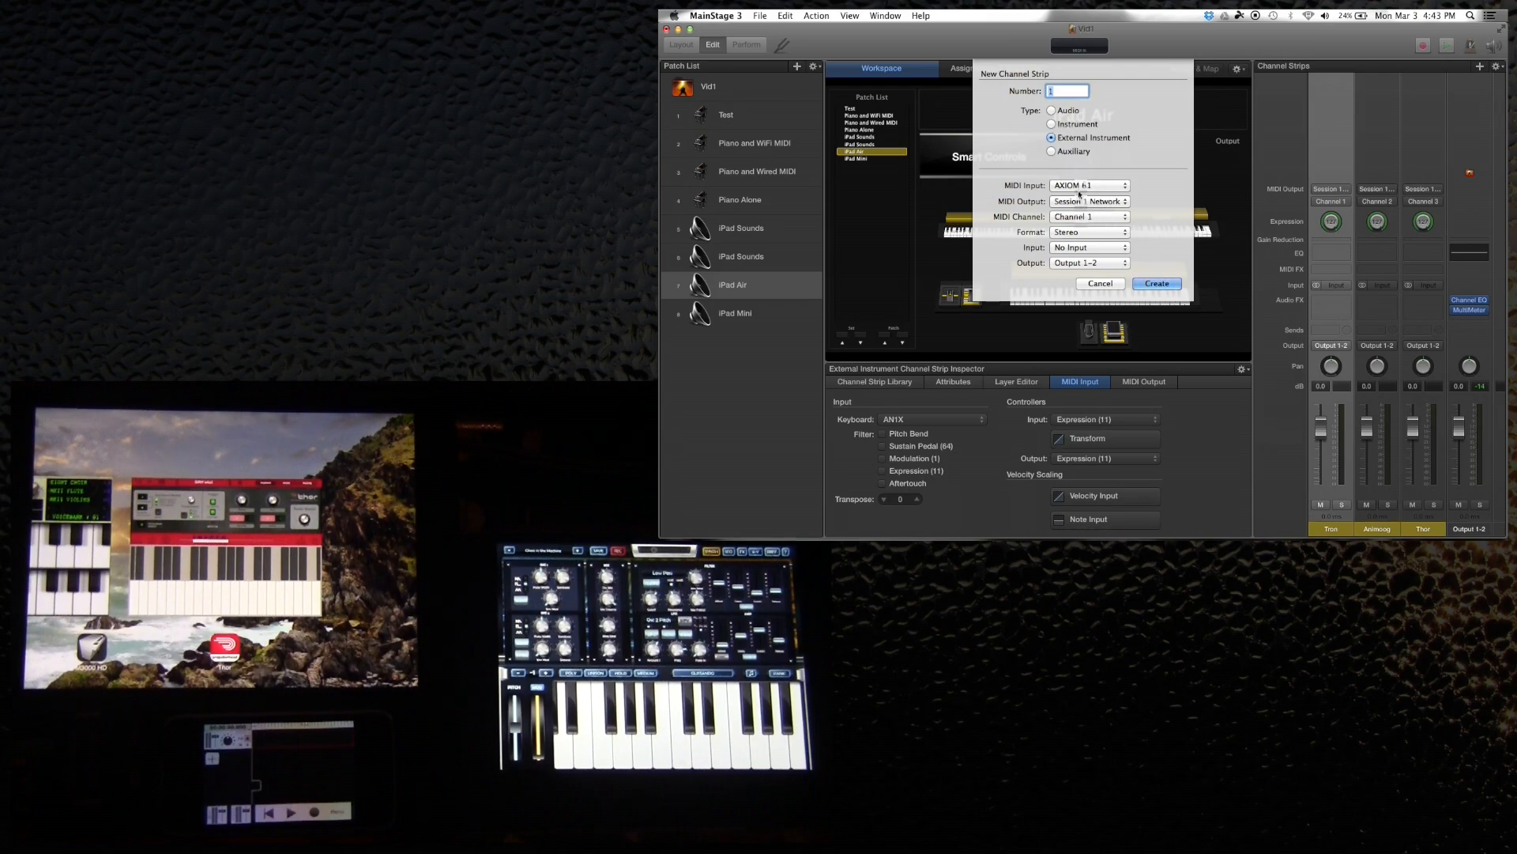
pyautogui.click(1089, 202)
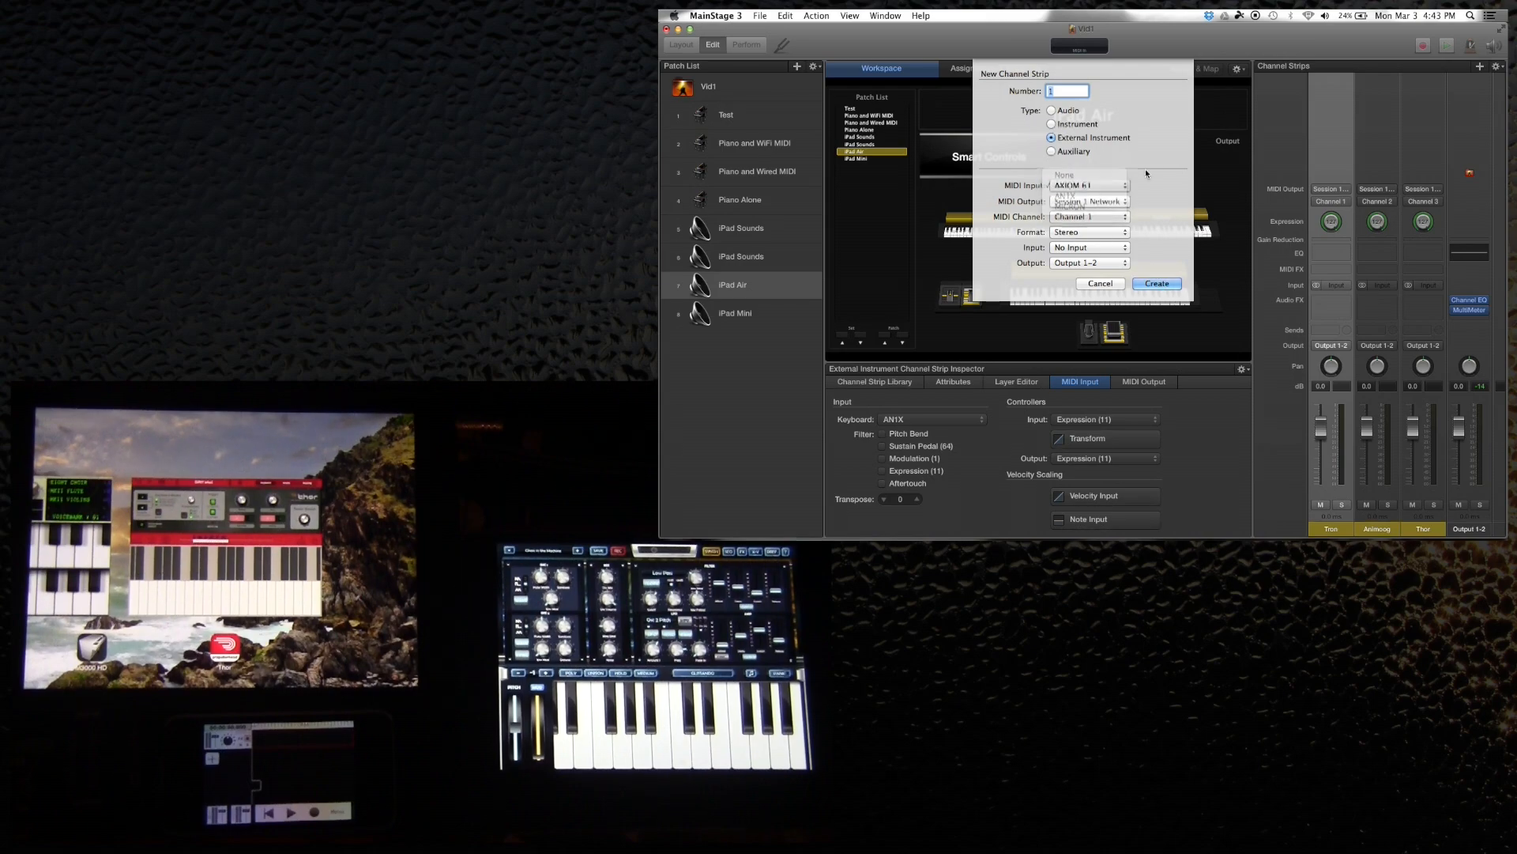
pyautogui.click(1089, 200)
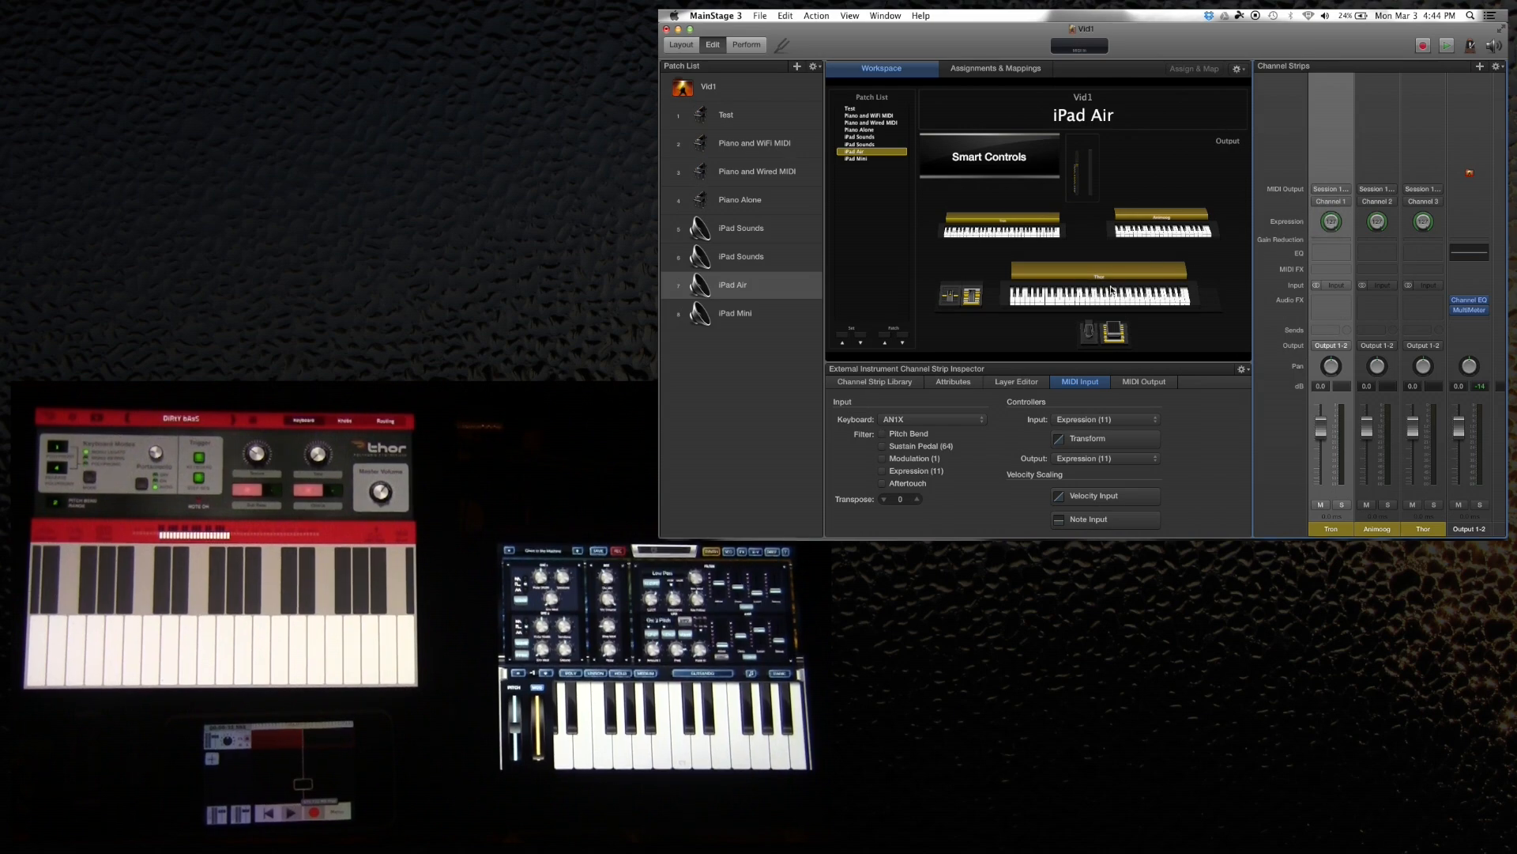
# Select the Thor keyboard and then the Tron keyboard in the workspace while playing
pyautogui.click(1099, 295)
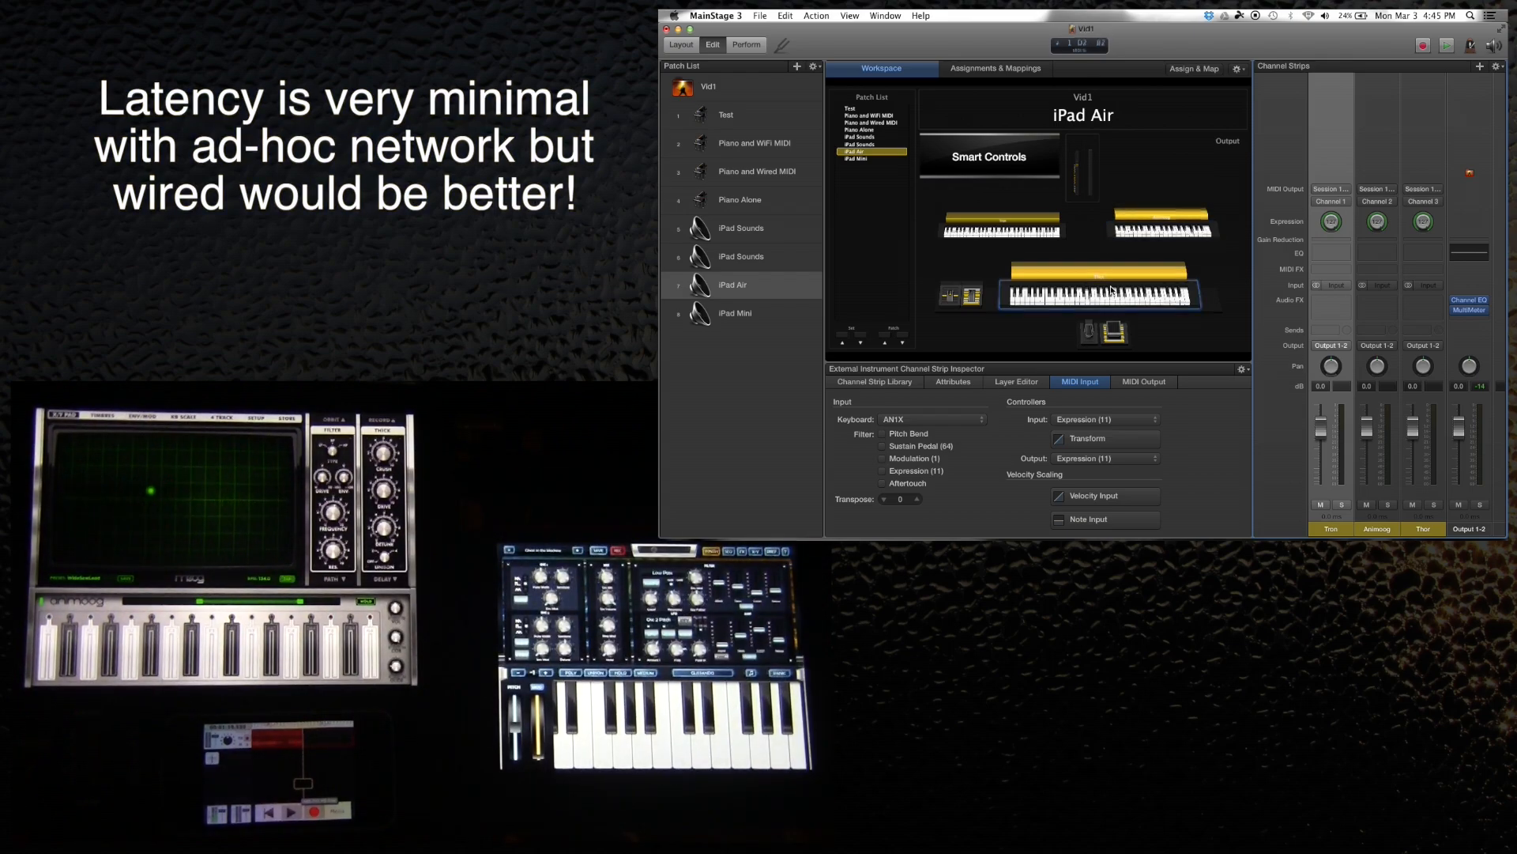
pyautogui.click(1161, 230)
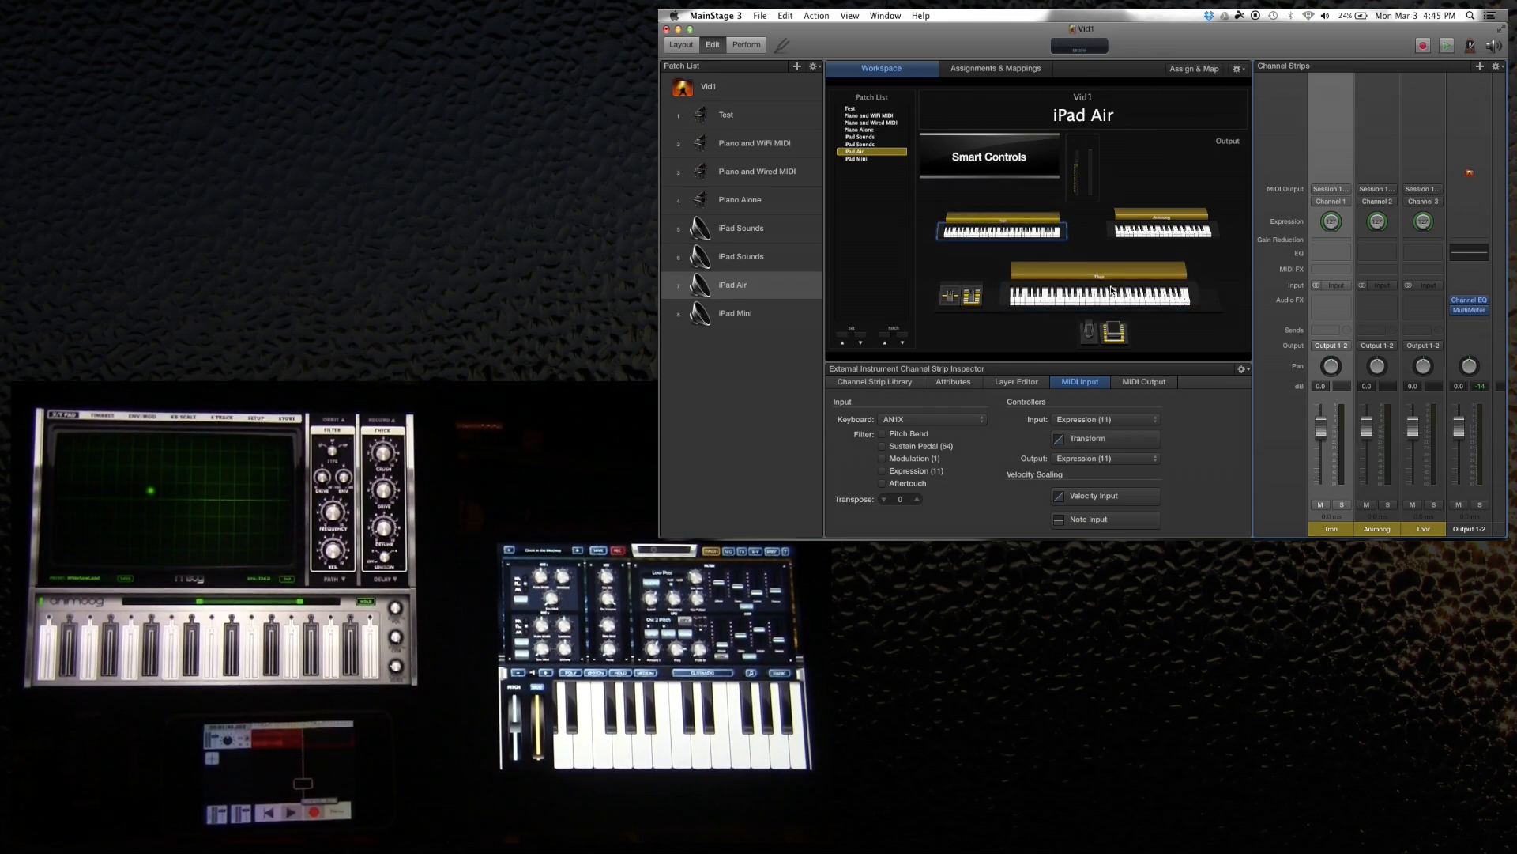
# Move from the iPad Air patch to the iPad Mini patch in the Patch List
pyautogui.click(732, 283)
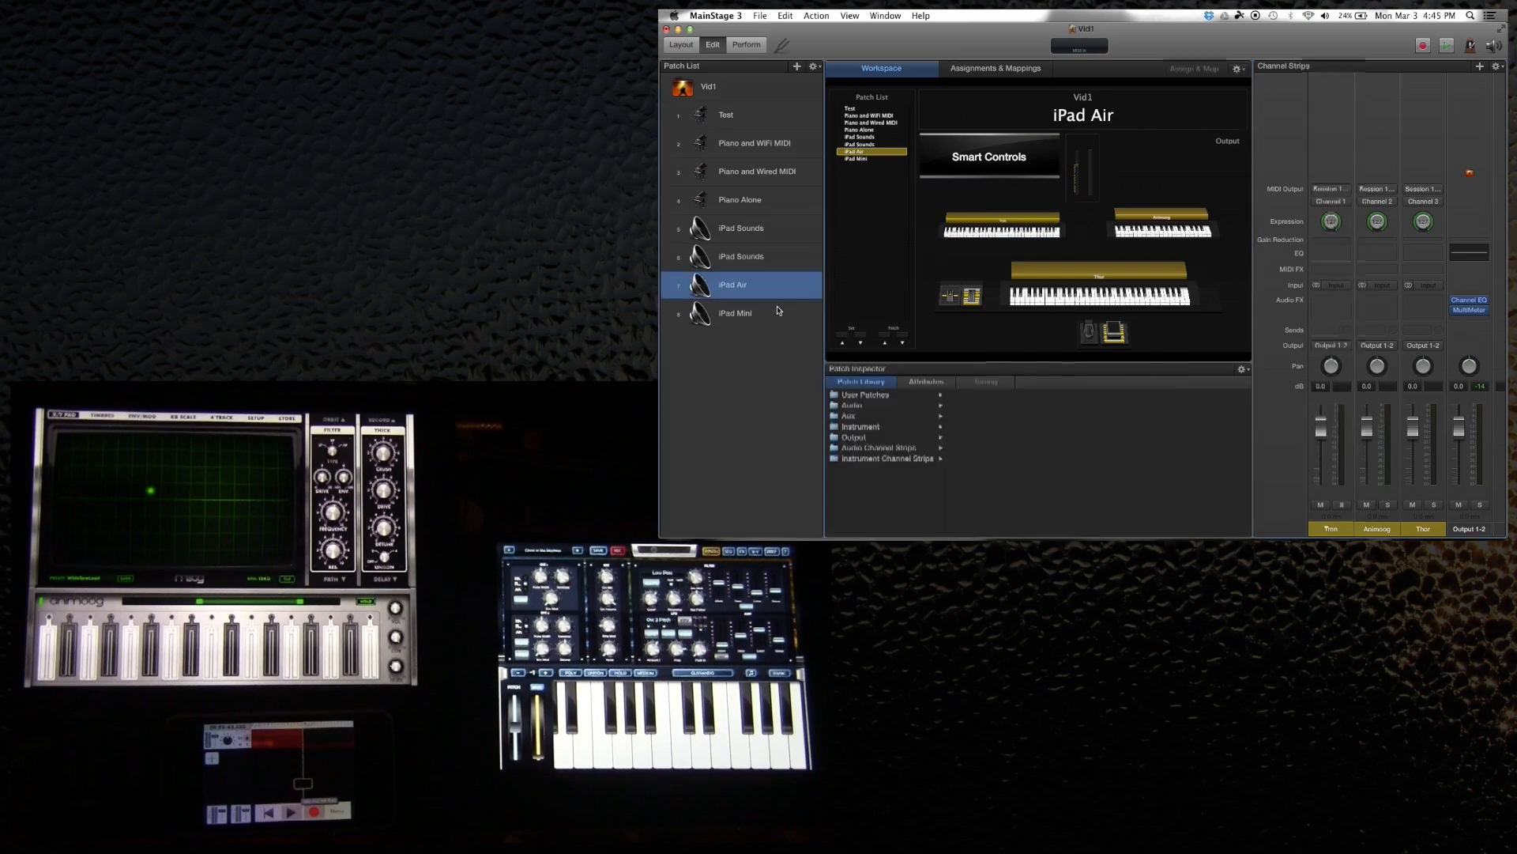
pyautogui.click(734, 313)
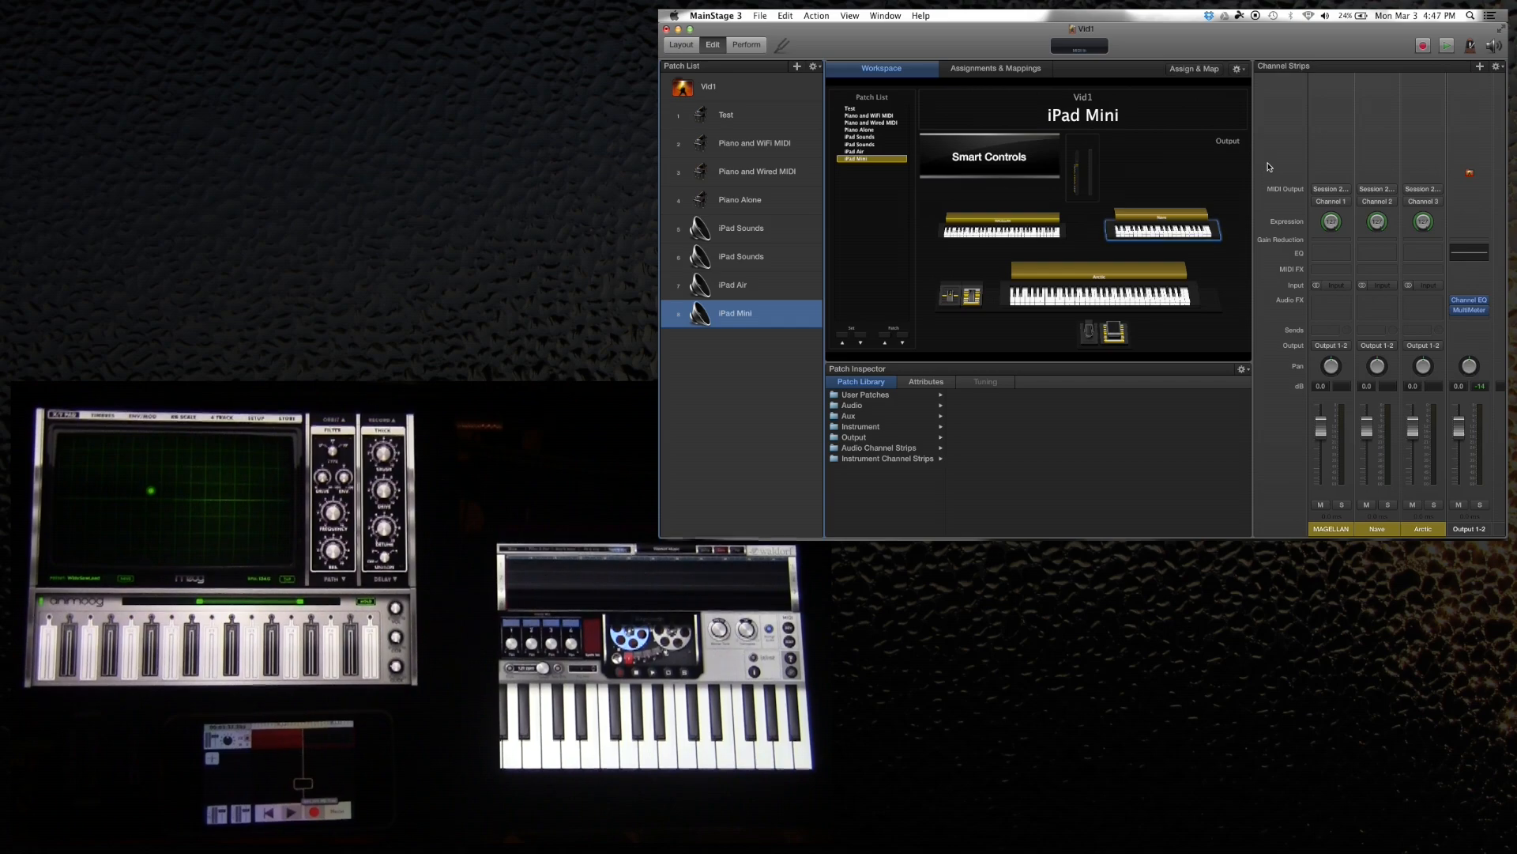
# Compare the iPad Air and iPad Mini patches, ending on iPad Air
pyautogui.click(733, 284)
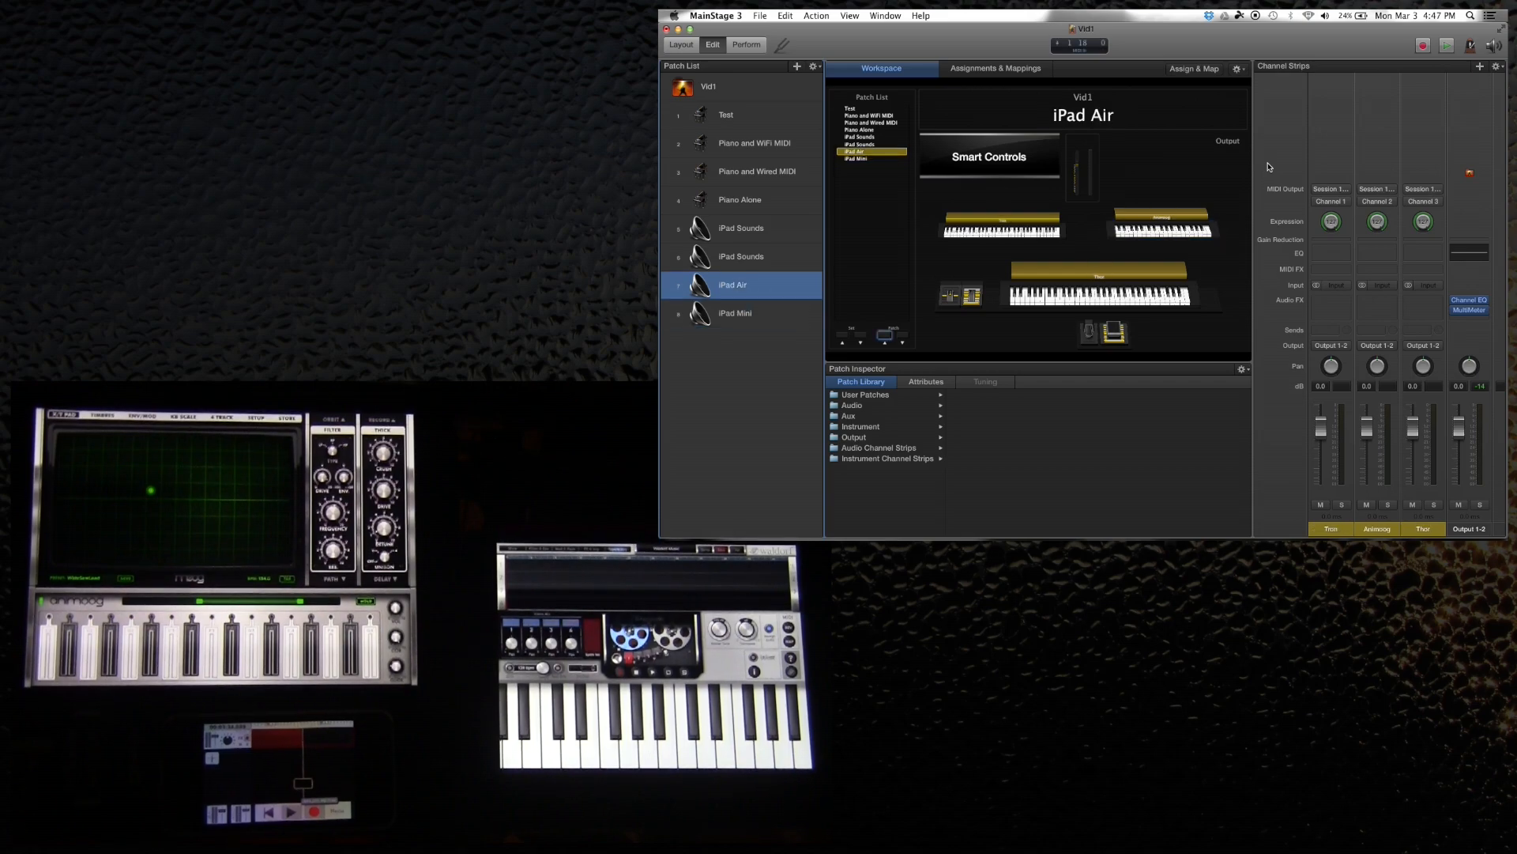
pyautogui.click(733, 313)
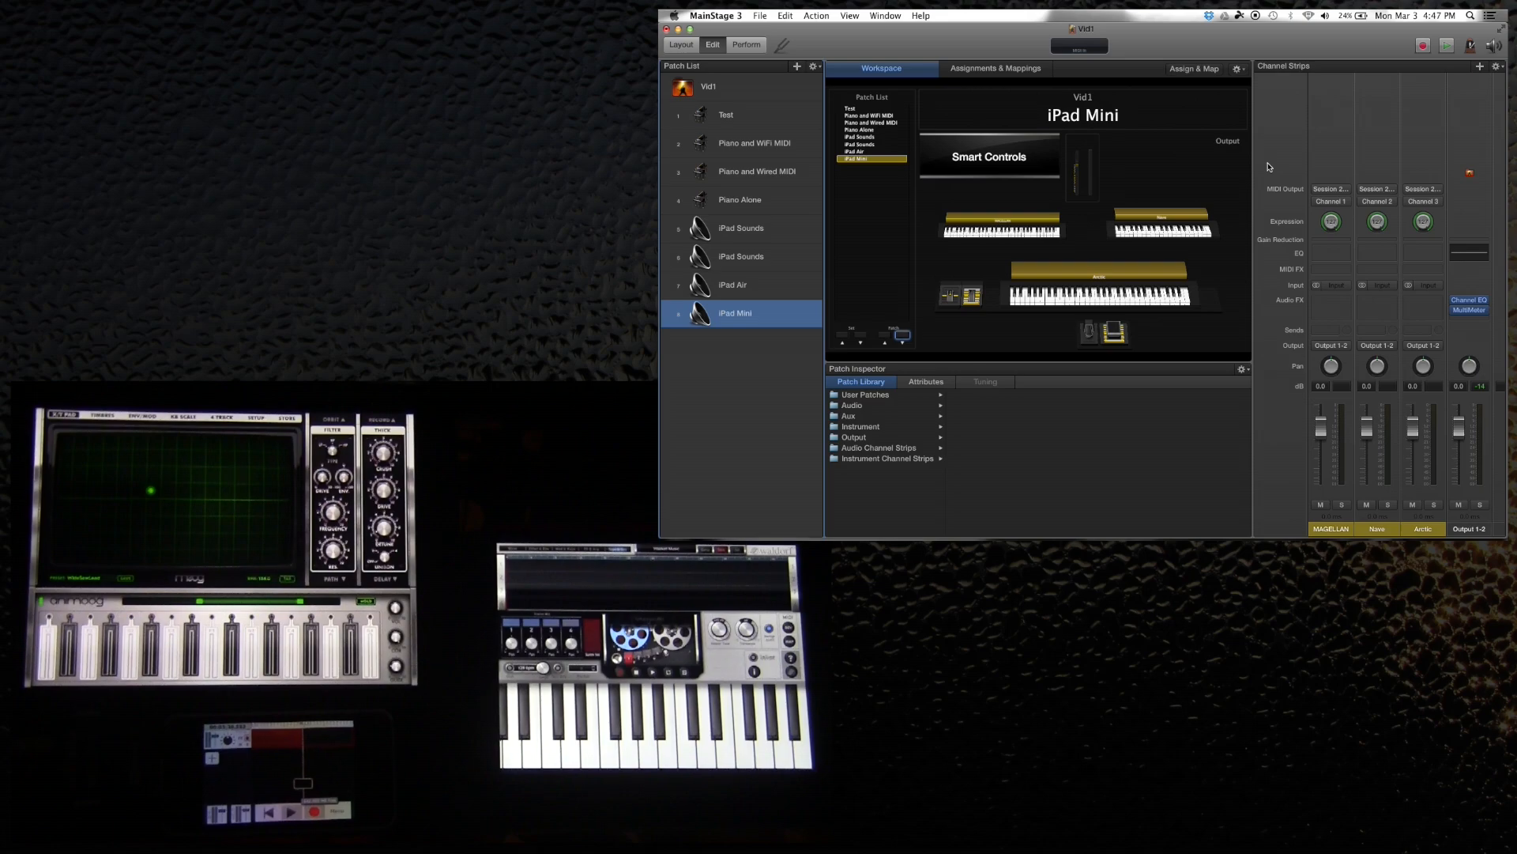
pyautogui.click(733, 284)
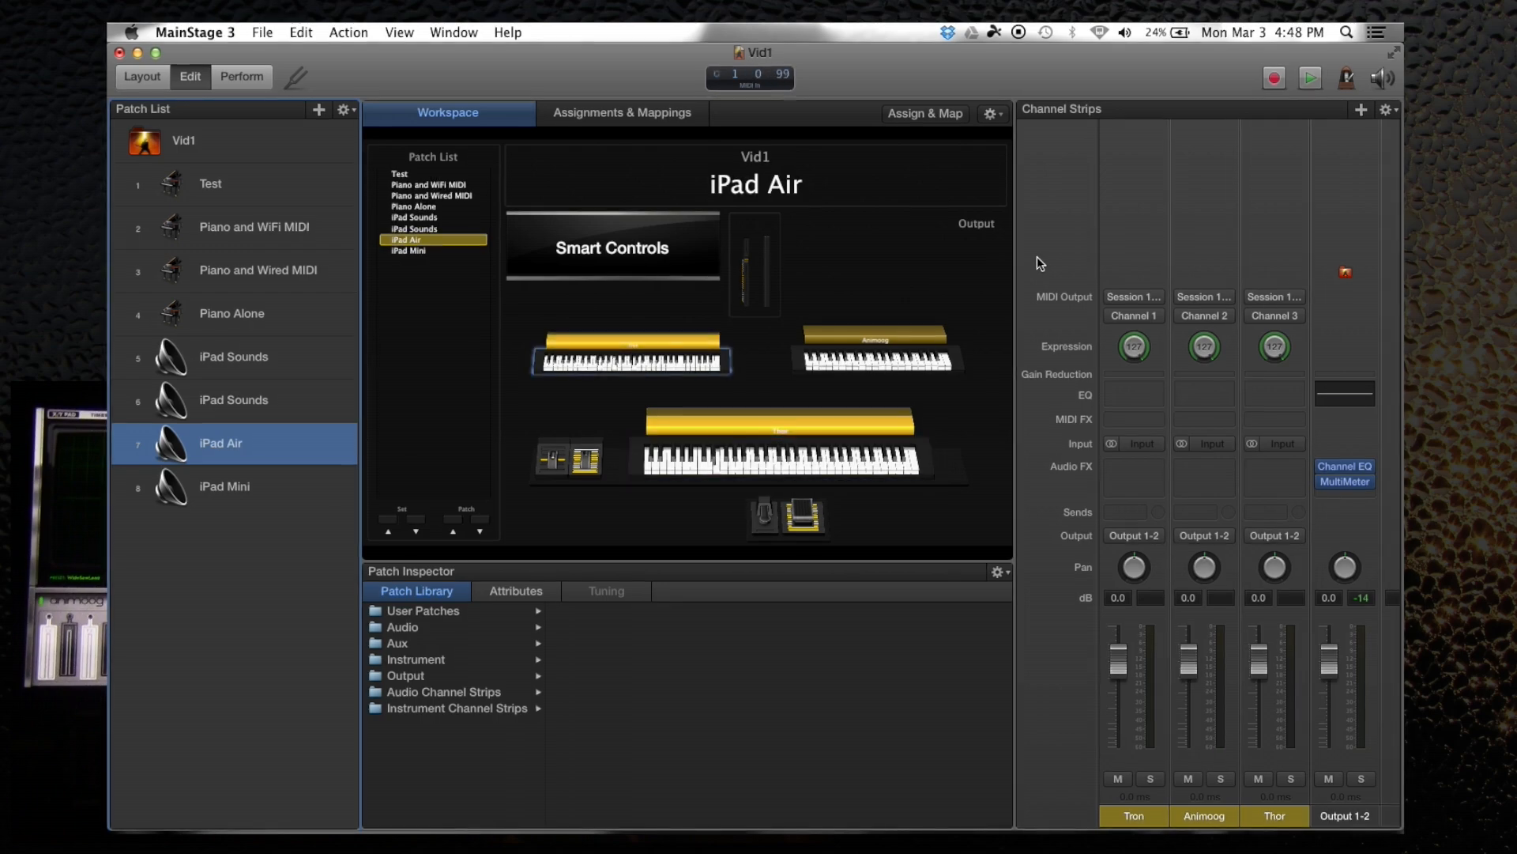
# Make the iPad Mini patch active from the Patch List
pyautogui.click(780, 456)
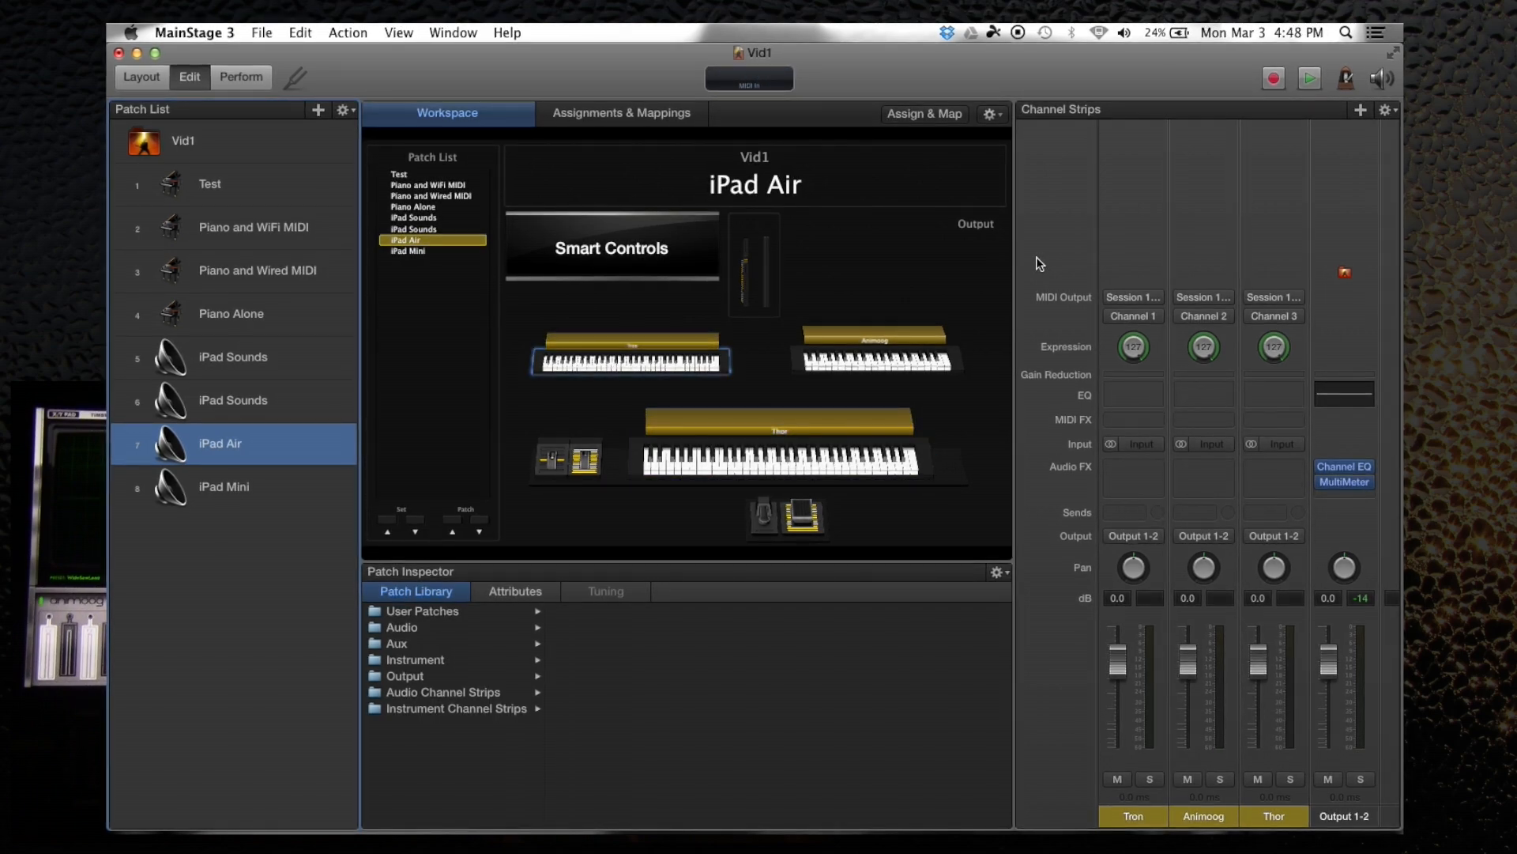
pyautogui.click(223, 486)
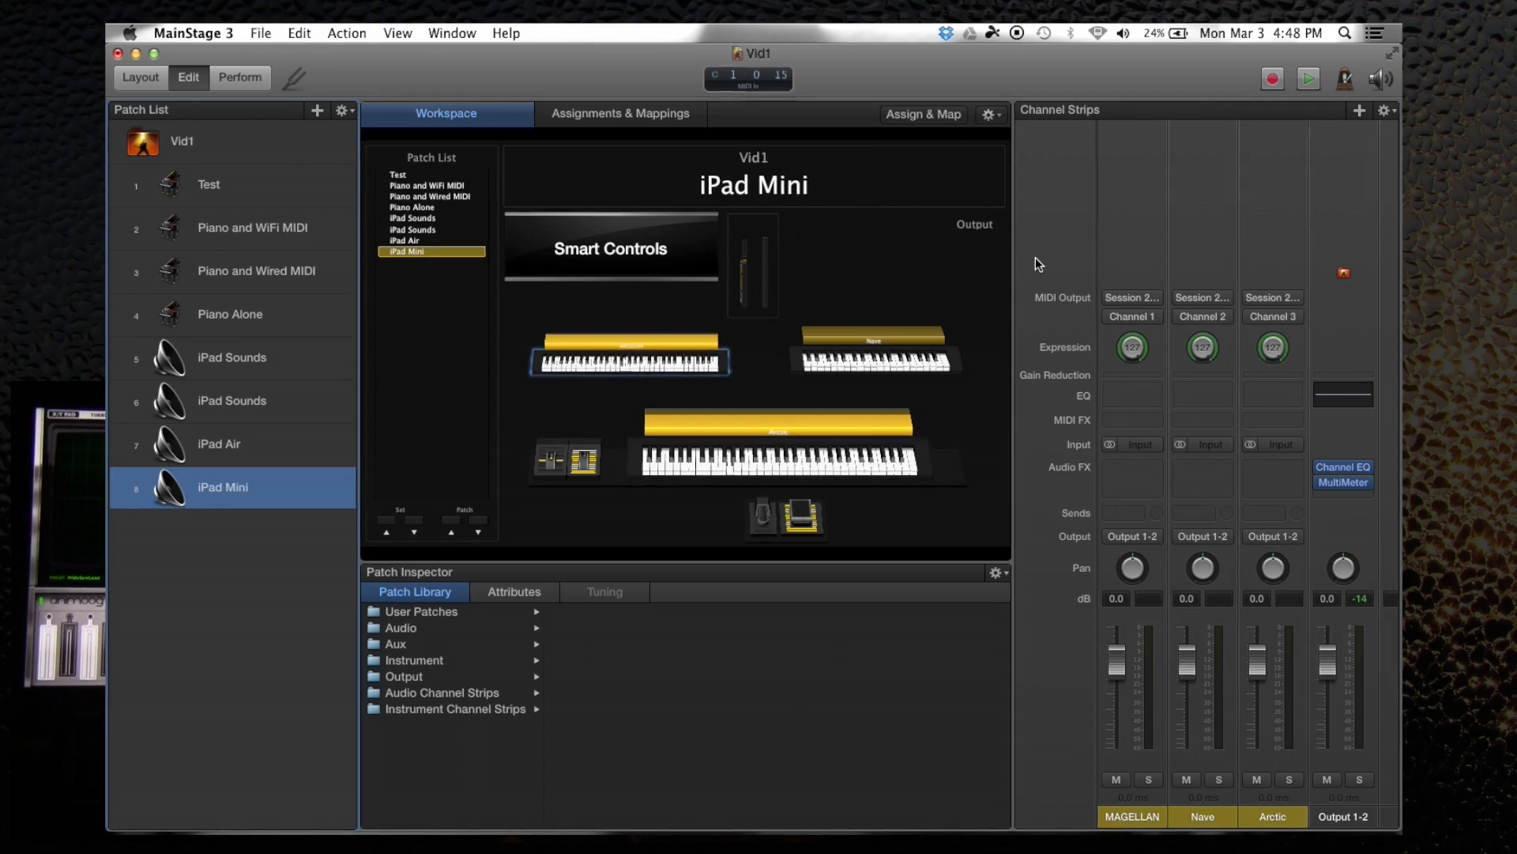
# Select the Nave, Arctic and Nave keyboard screen controls in turn
pyautogui.click(777, 461)
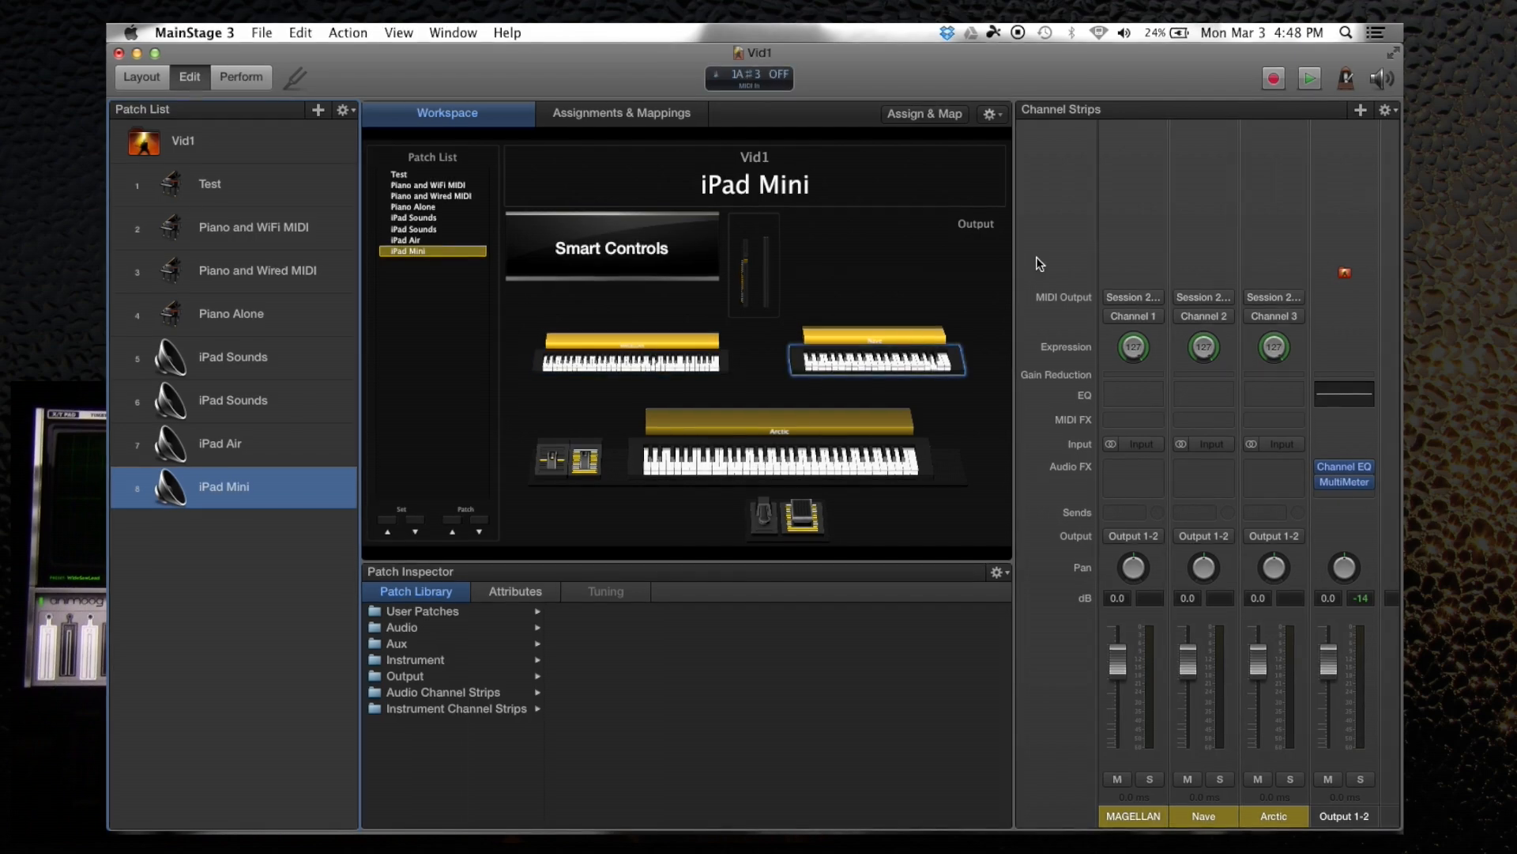
pyautogui.click(780, 457)
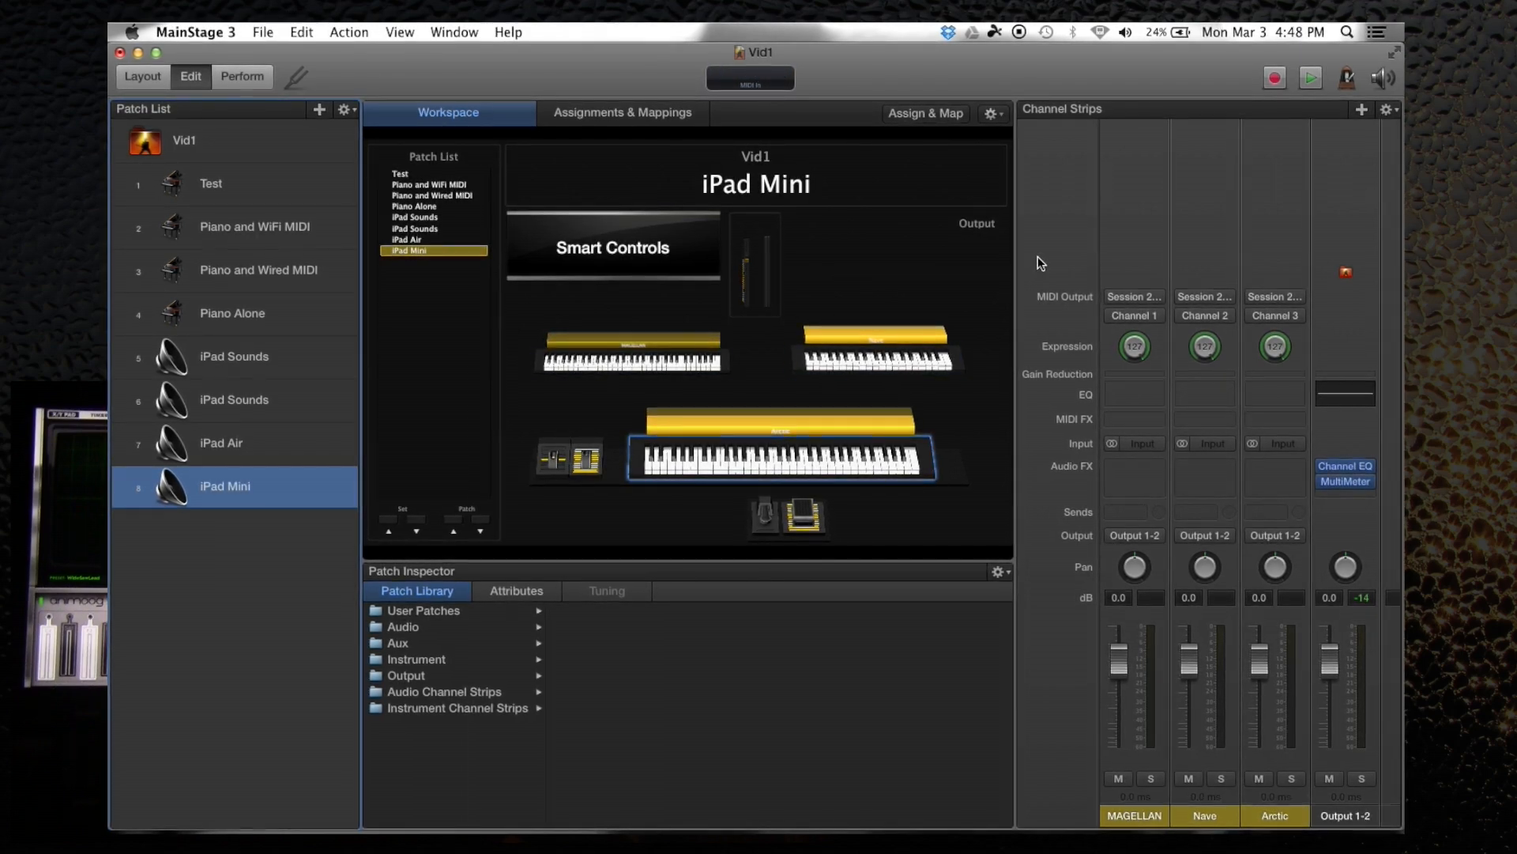
pyautogui.click(876, 358)
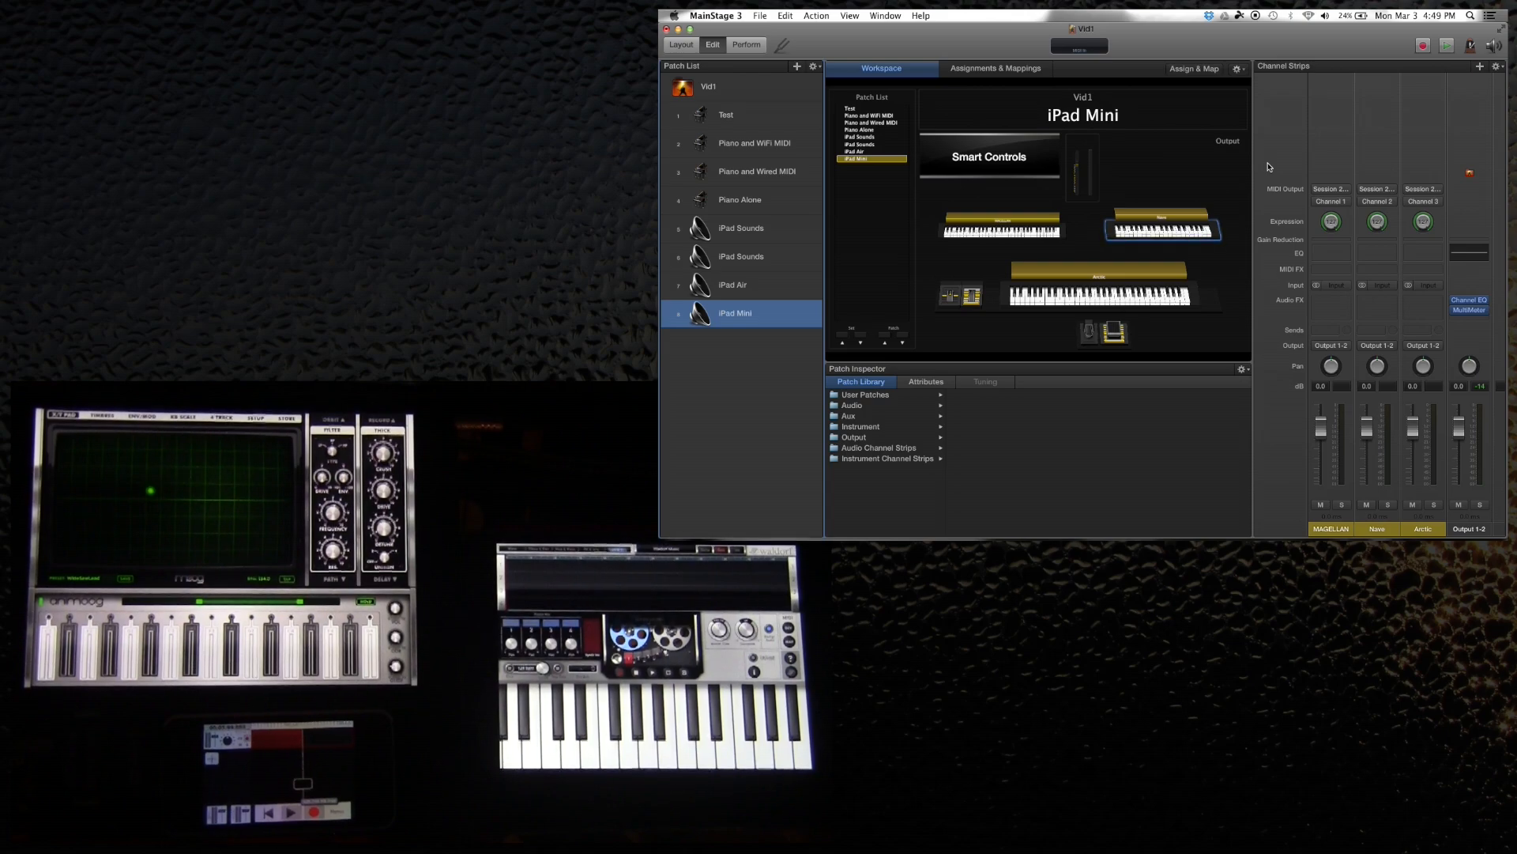
pyautogui.moveTo(1350, 207)
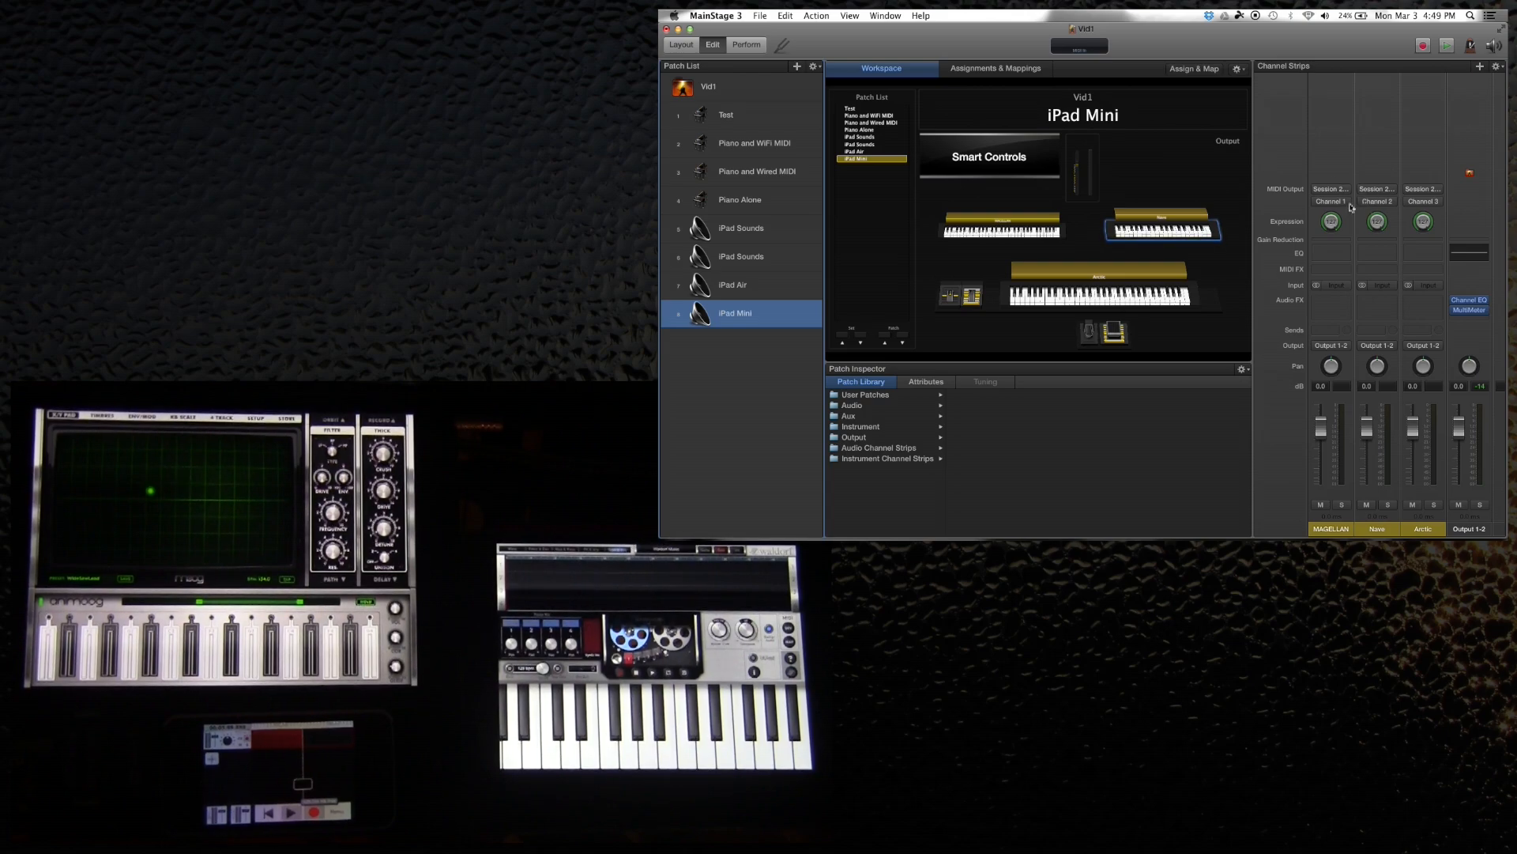
# Set the MAGELLAN strip's MIDI output to Session 1 Network
pyautogui.click(1329, 189)
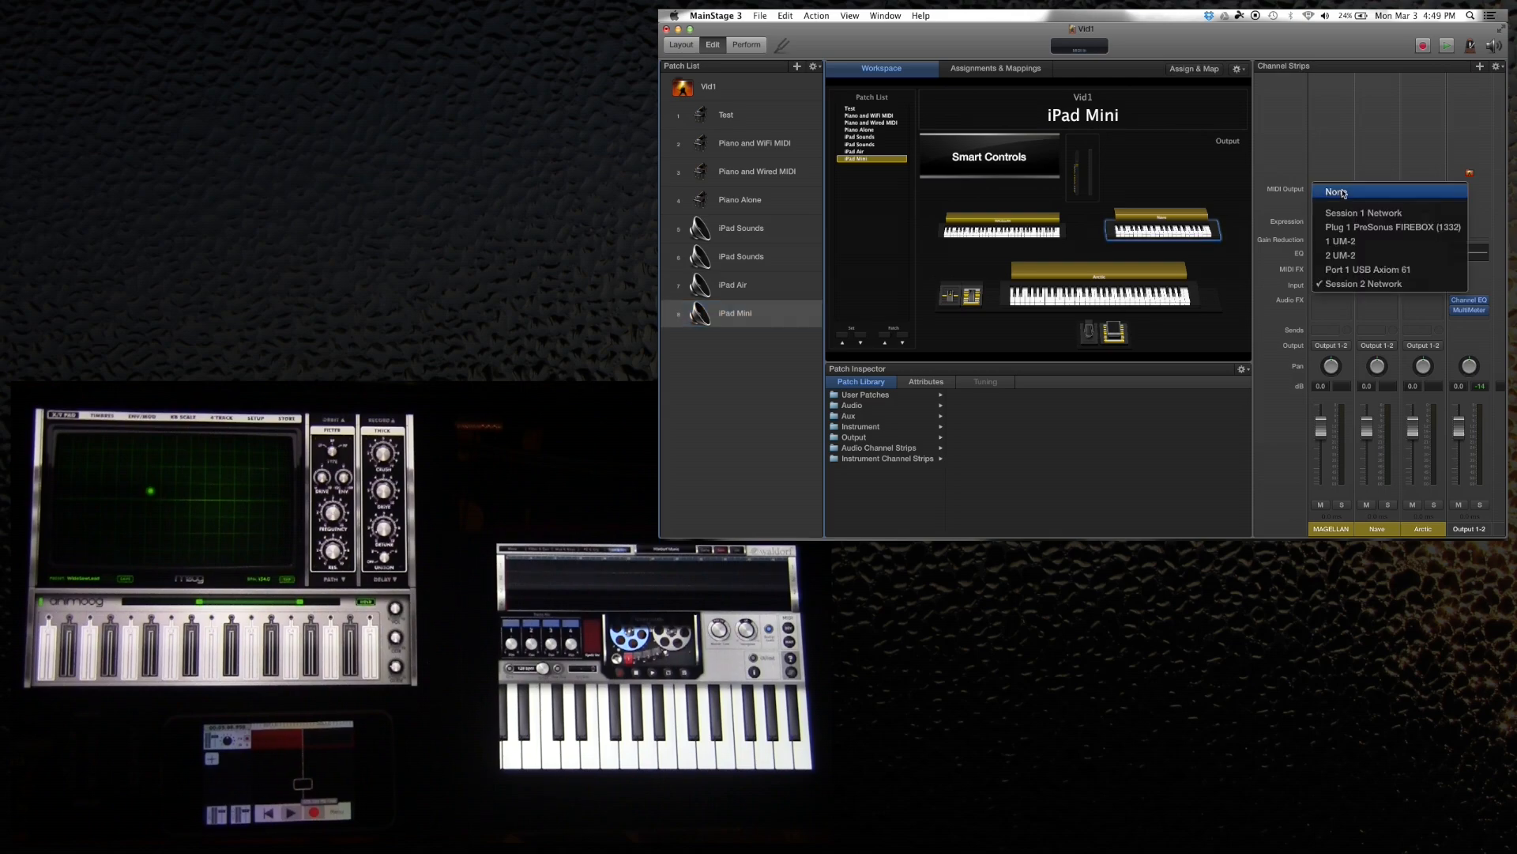
pyautogui.moveTo(1364, 284)
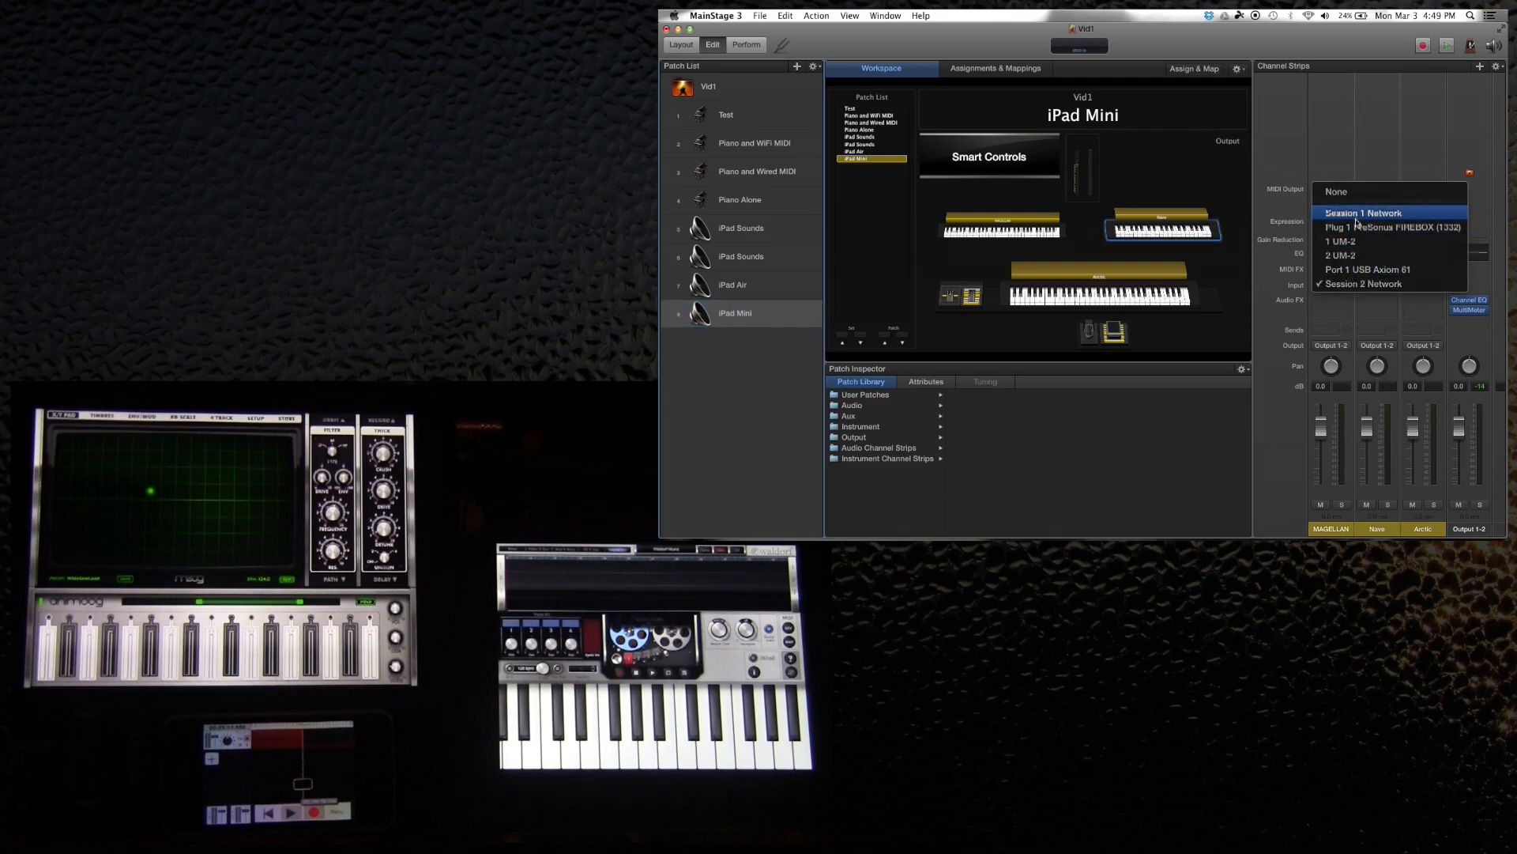
pyautogui.click(1362, 212)
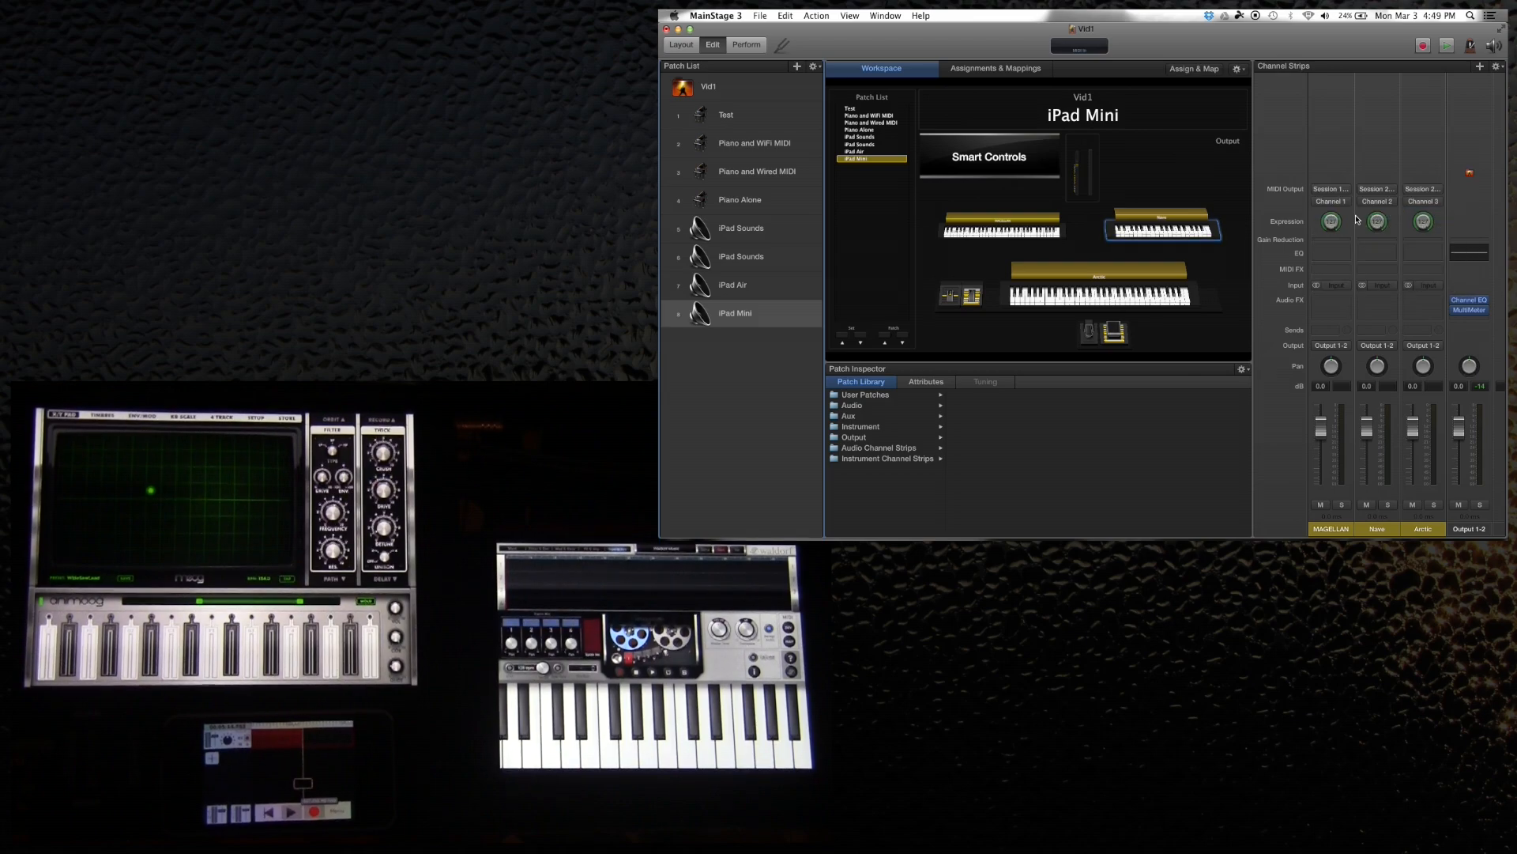